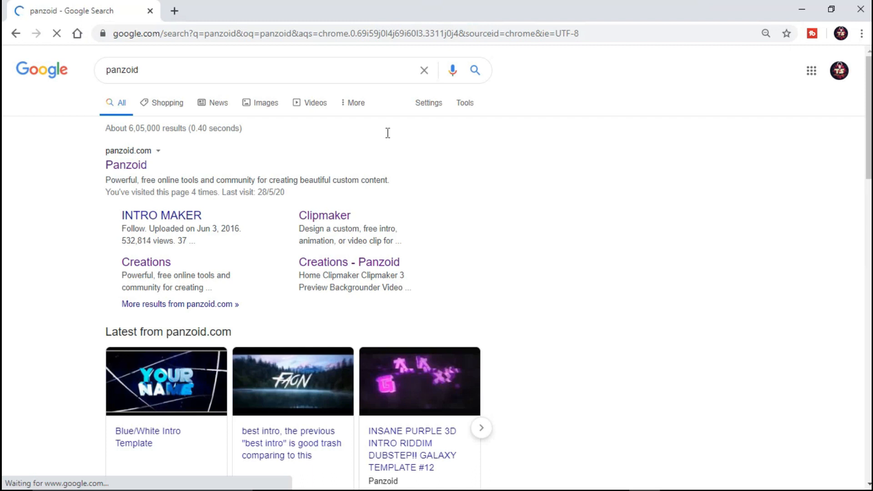
Open the Panzoid site from the search results and scroll down to its creations grid.
{"action": "left_click", "coordinate": [126, 164]}
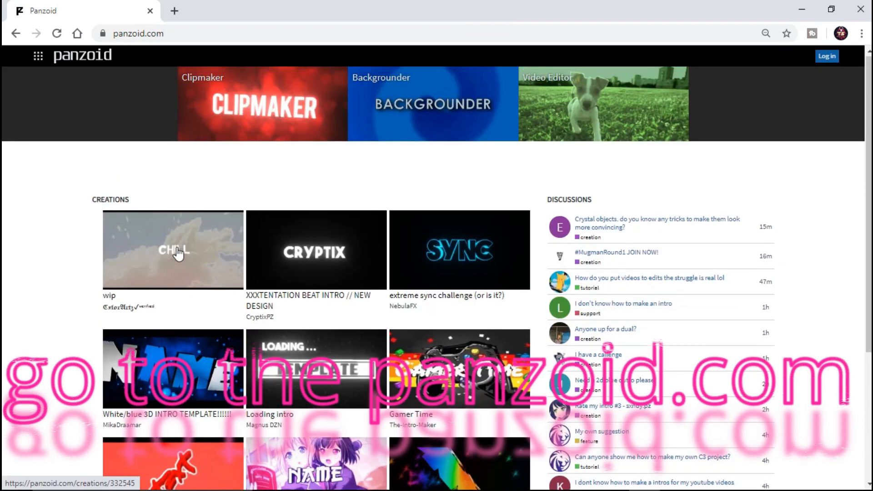
{"action": "scroll", "scroll_direction": "down", "scroll_amount": 3}
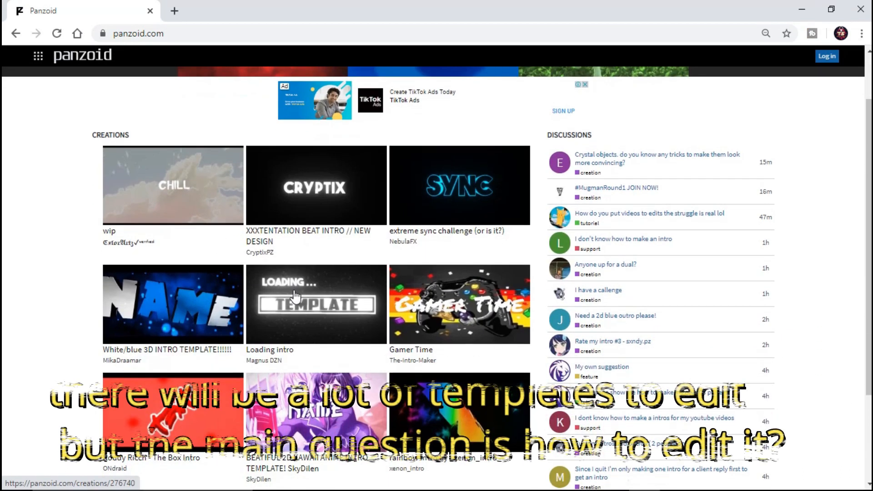
{"action": "scroll", "scroll_direction": "down", "scroll_amount": 3}
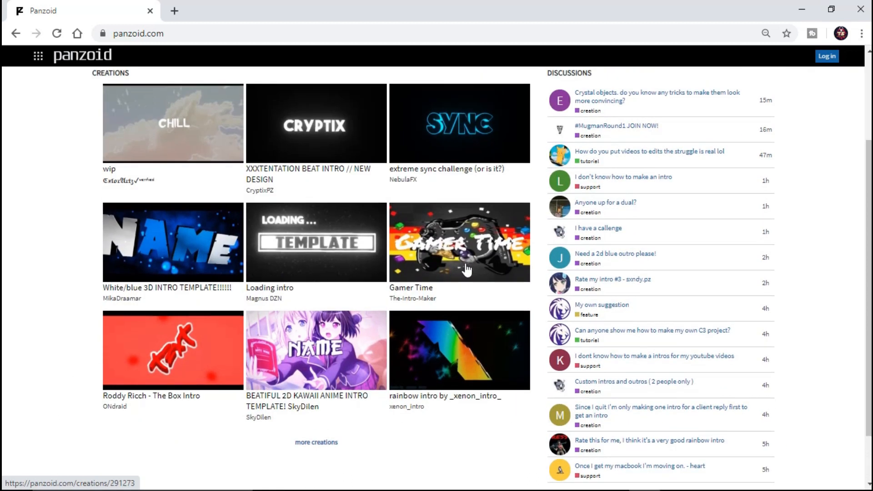
Open the Gamer Time template in the Clipmaker editor.
{"action": "left_click", "coordinate": [459, 242]}
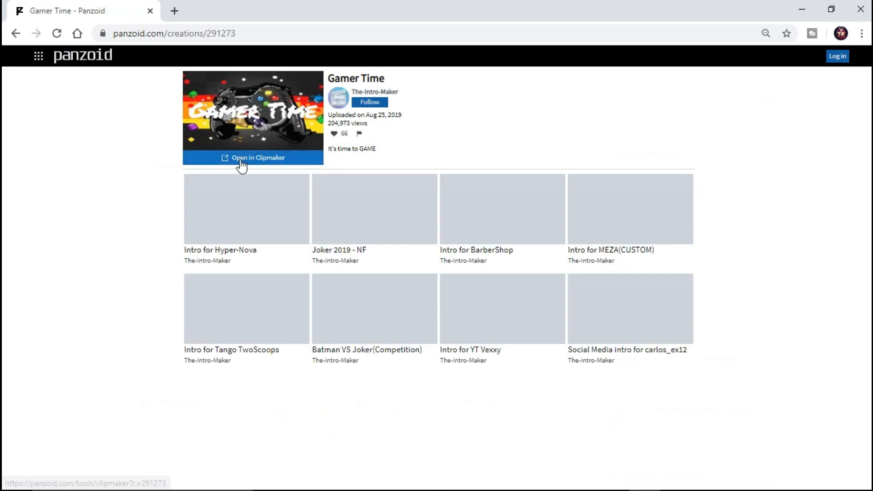
{"action": "left_click", "coordinate": [253, 158]}
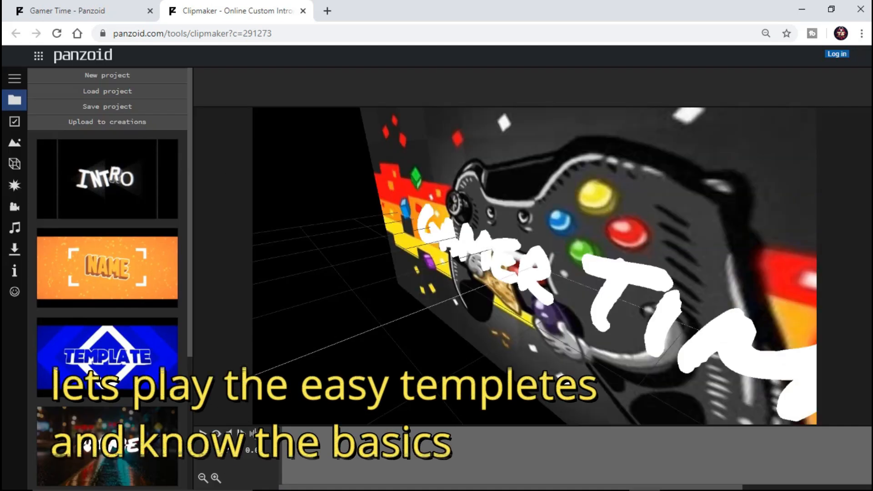
Play the Gamer Time intro and toggle the rendered preview.
{"action": "left_click", "coordinate": [207, 434]}
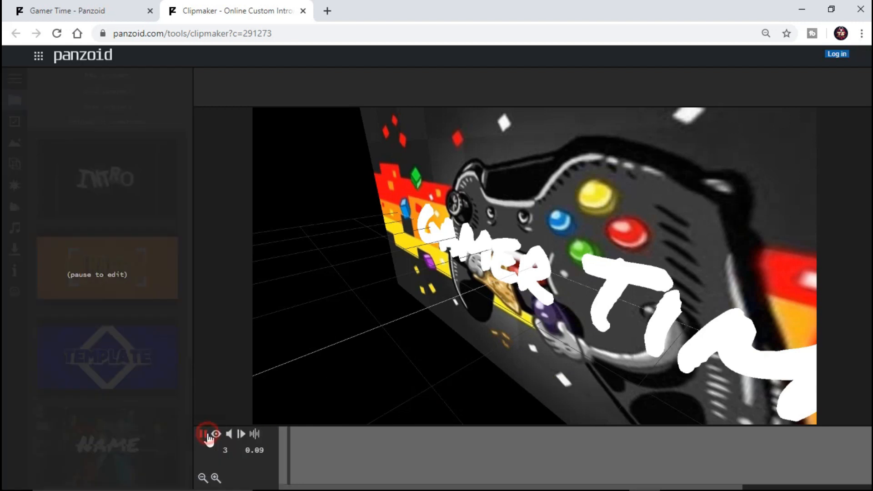
{"action": "left_click", "coordinate": [203, 433]}
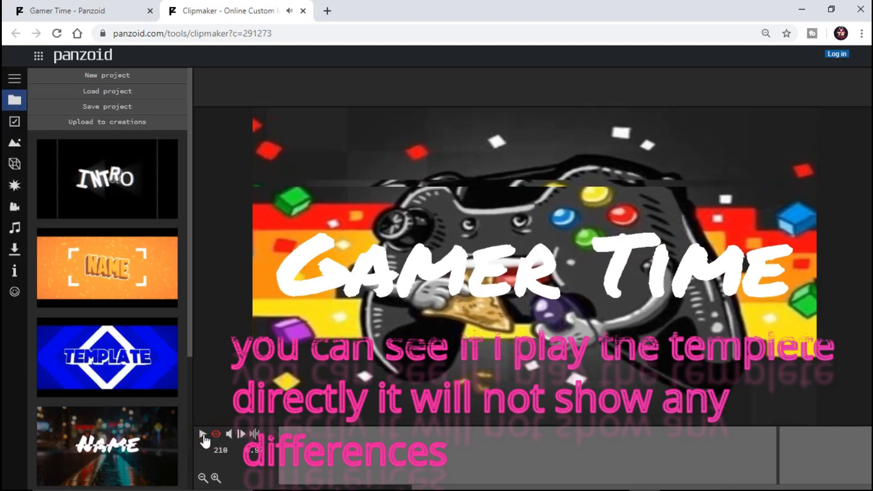
{"action": "left_click", "coordinate": [204, 434]}
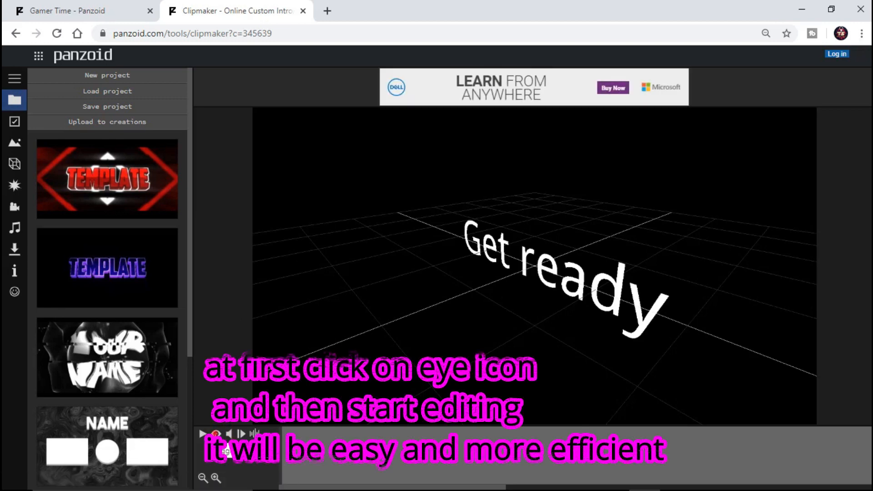
Play the Get ready template through its error-window scene, then open another creation page.
{"action": "left_click", "coordinate": [202, 434]}
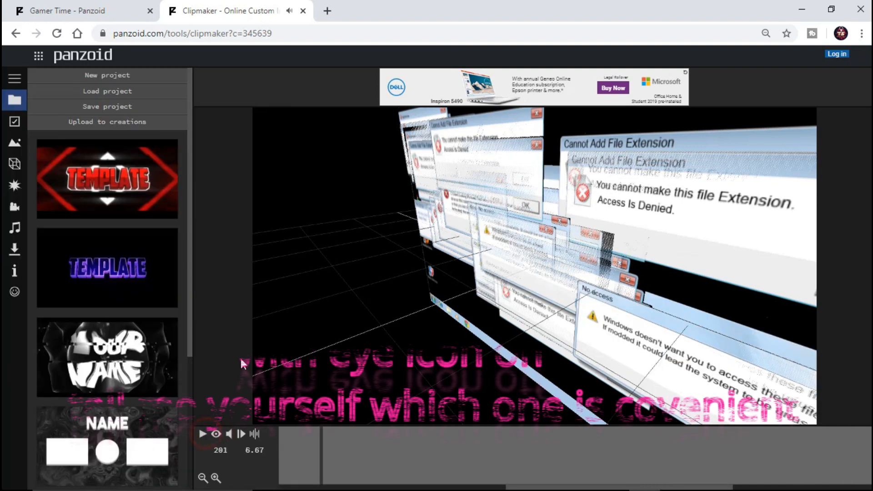
{"action": "scroll", "scroll_direction": "down", "scroll_amount": 3}
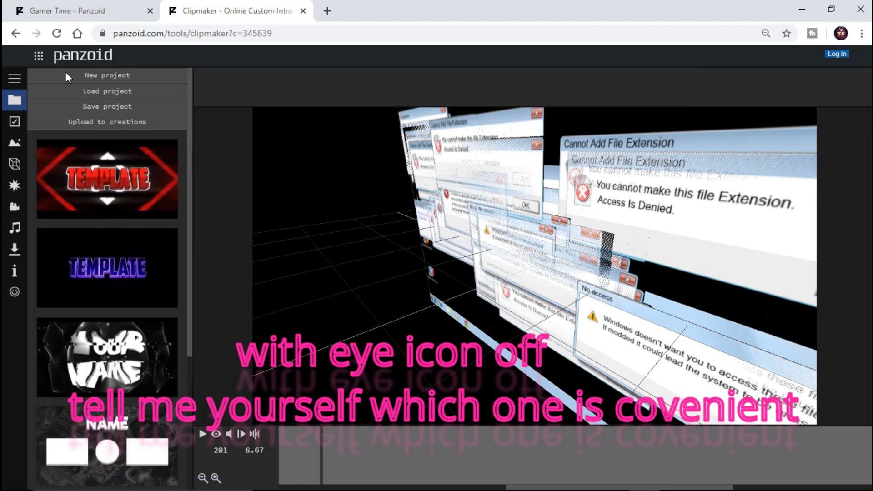
{"action": "left_click", "coordinate": [15, 248]}
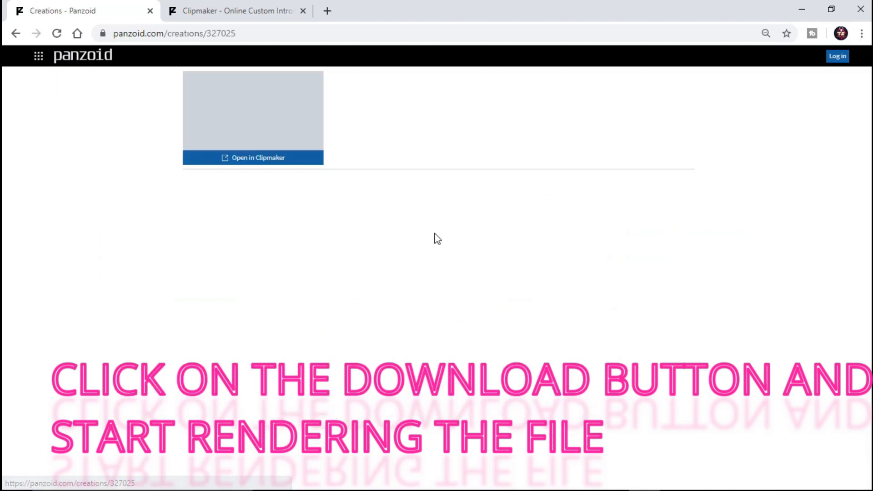
Open the Shemska template in Clipmaker, play it, toggle the rendered preview, and pause.
{"action": "left_click", "coordinate": [252, 158]}
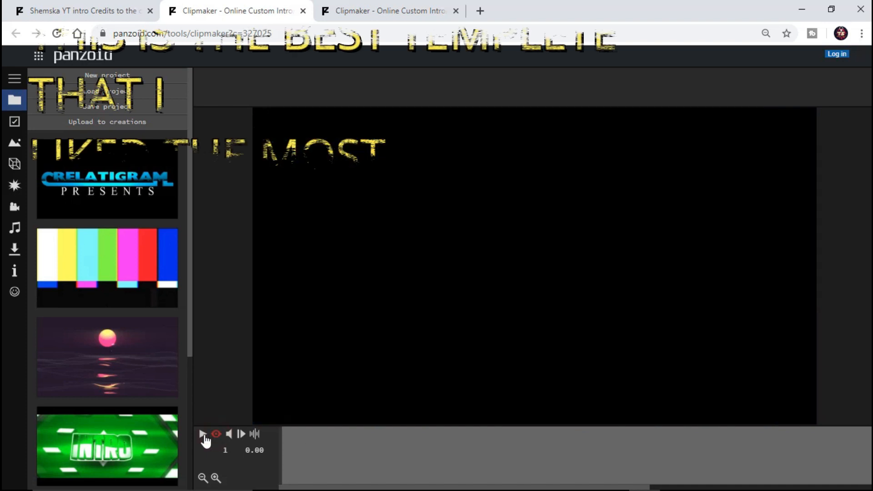
{"action": "left_click", "coordinate": [204, 434]}
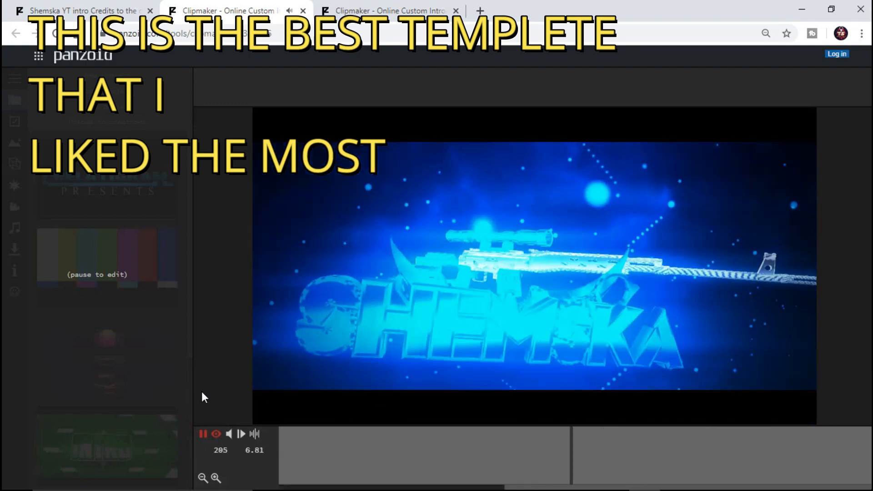
{"action": "left_click", "coordinate": [215, 434]}
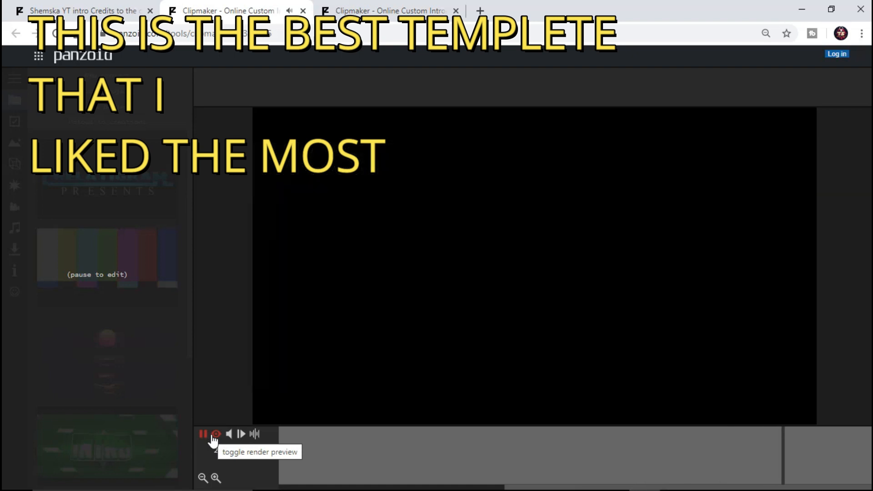
{"action": "left_click", "coordinate": [215, 434]}
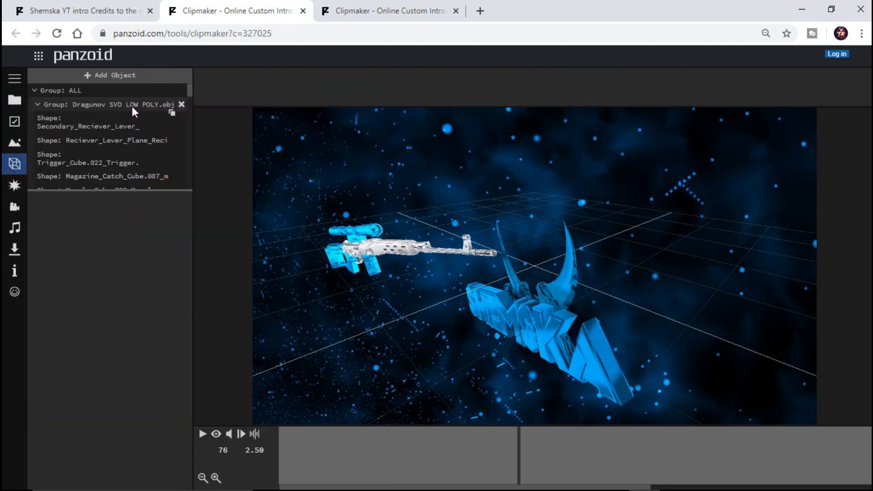
Change the SHEMSKA 3D text to TECHNO SAVVY and start rendering the video.
{"action": "scroll", "scroll_direction": "down", "scroll_amount": 3}
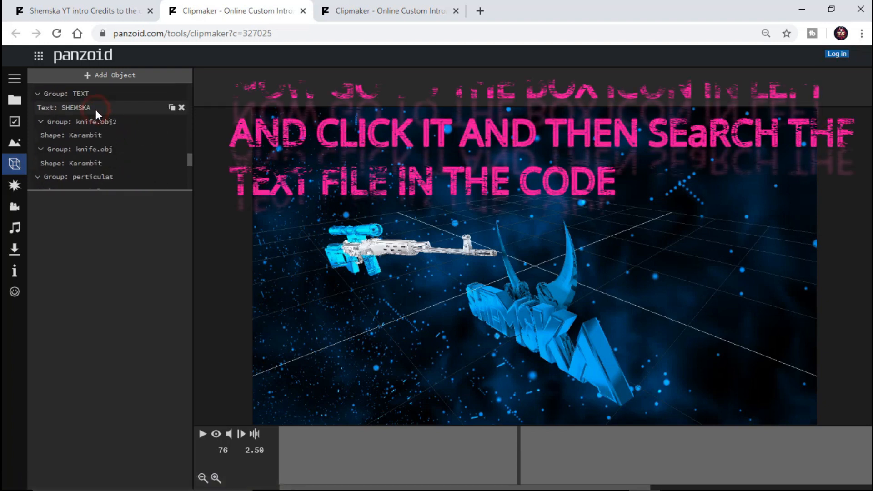
{"action": "left_click", "coordinate": [67, 108]}
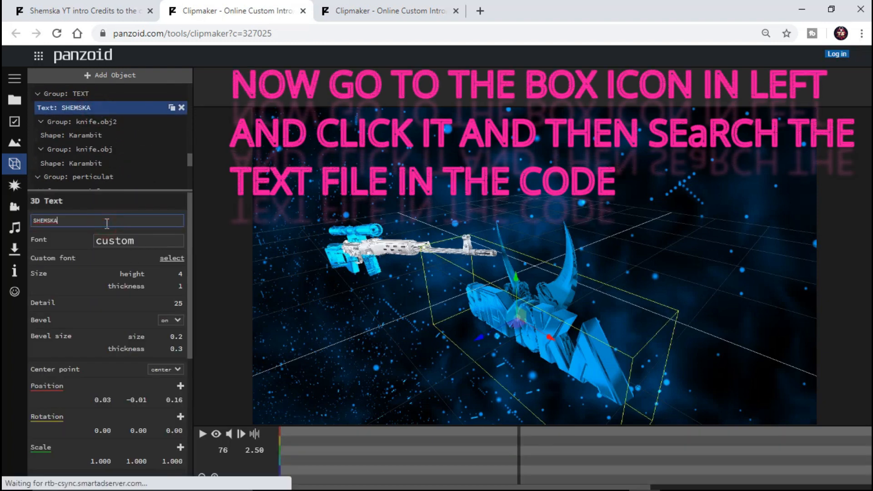
{"action": "key", "text": "ctrl+a"}
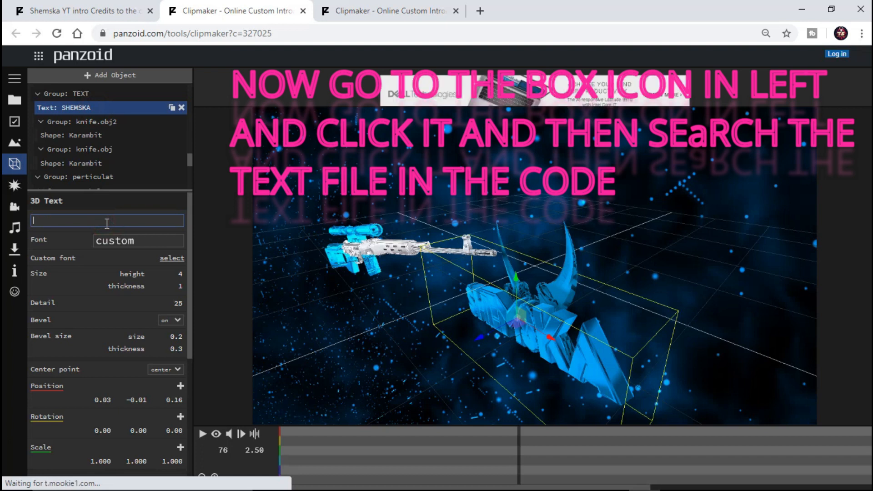
{"action": "type", "text": "TECHNO SAVVY"}
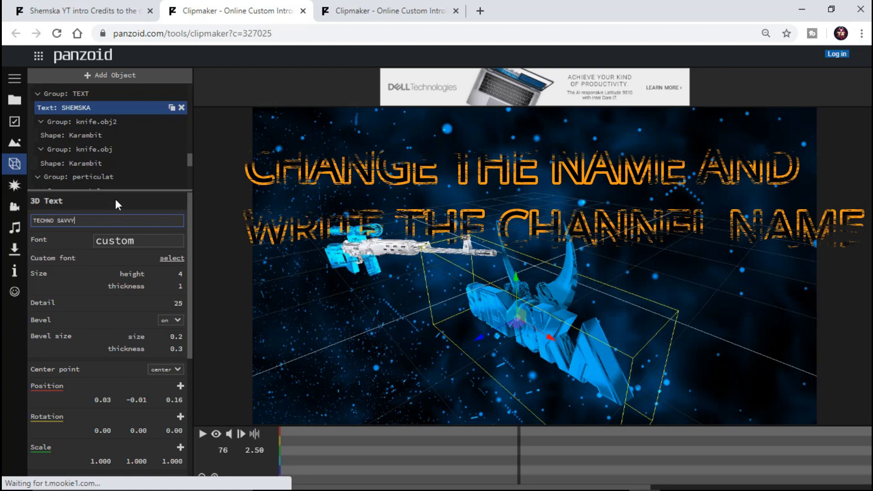
{"action": "type", "text": "TECHNO SAVVY"}
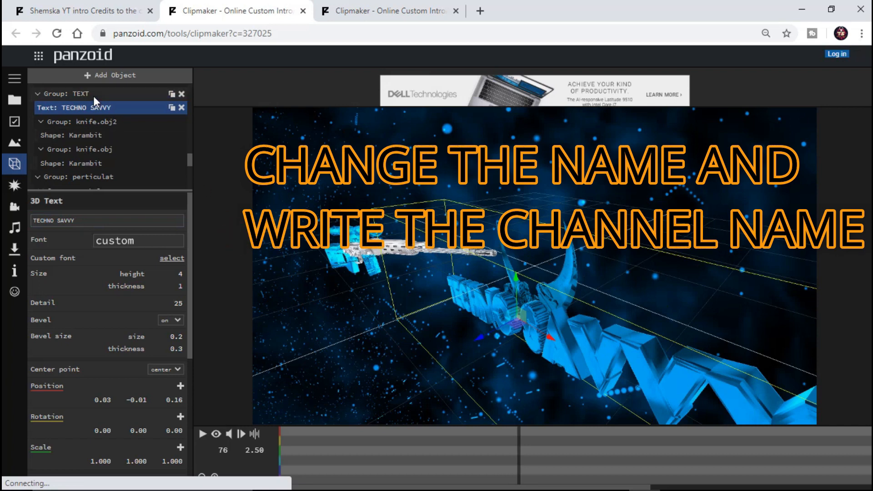
{"action": "left_click", "coordinate": [202, 433]}
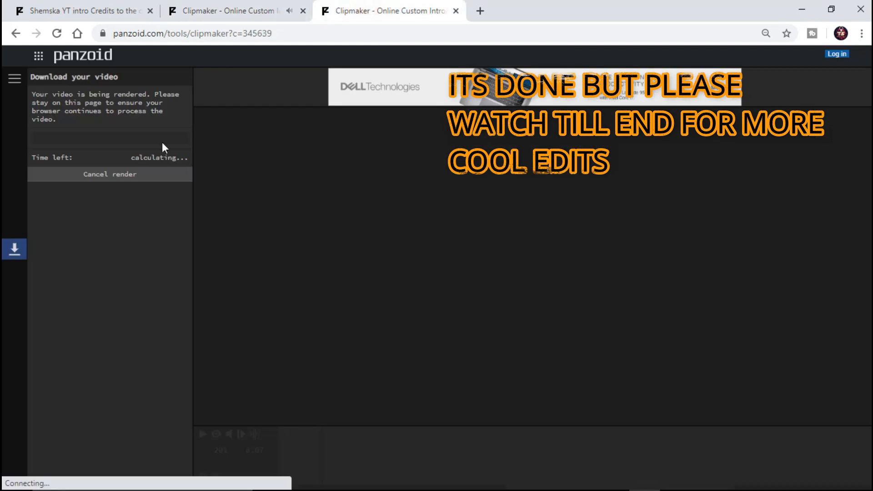
{"action": "left_click", "coordinate": [83, 10]}
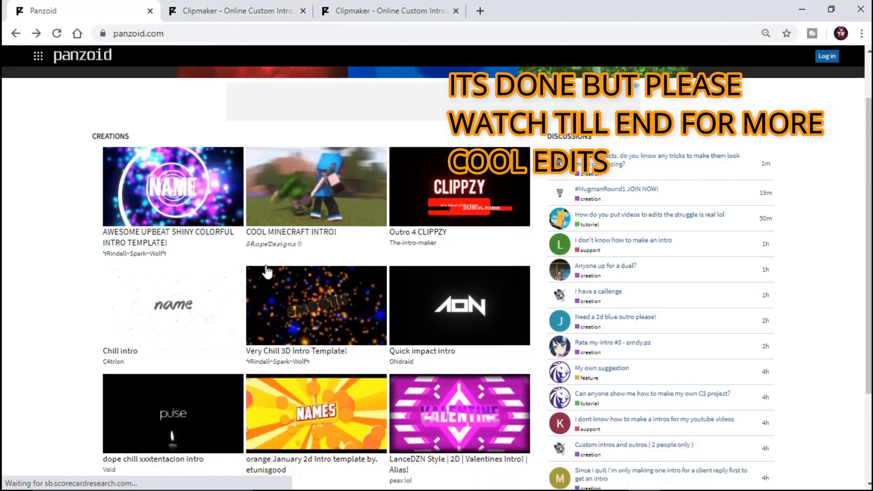
Load more community creations and open the LIKE GREEN SCREEN creation page.
{"action": "left_click", "coordinate": [315, 377]}
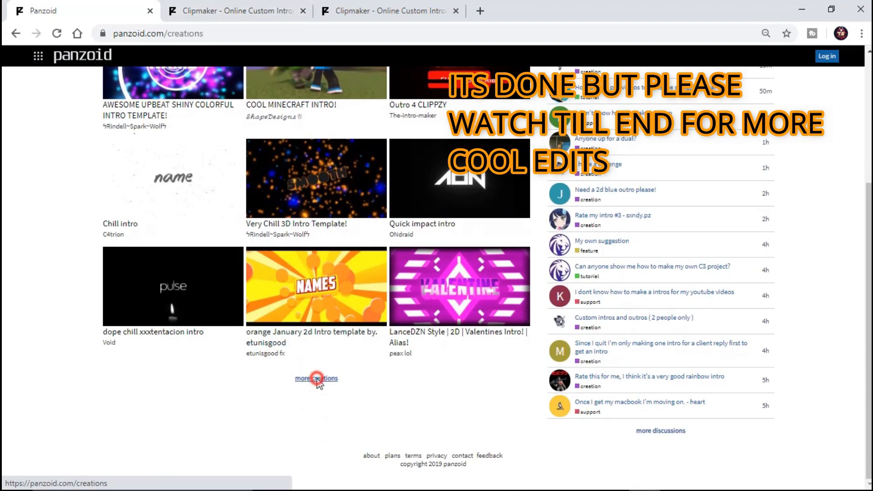
{"action": "left_click", "coordinate": [316, 379]}
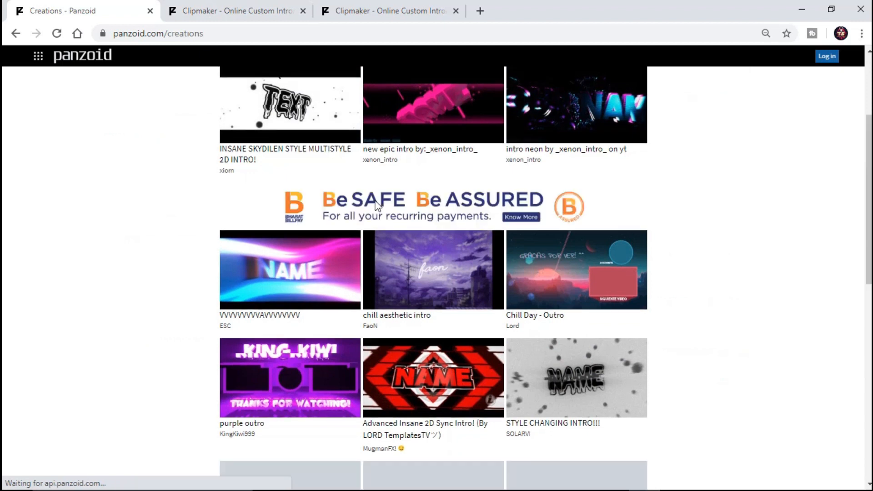
{"action": "scroll", "scroll_direction": "down", "scroll_amount": 3}
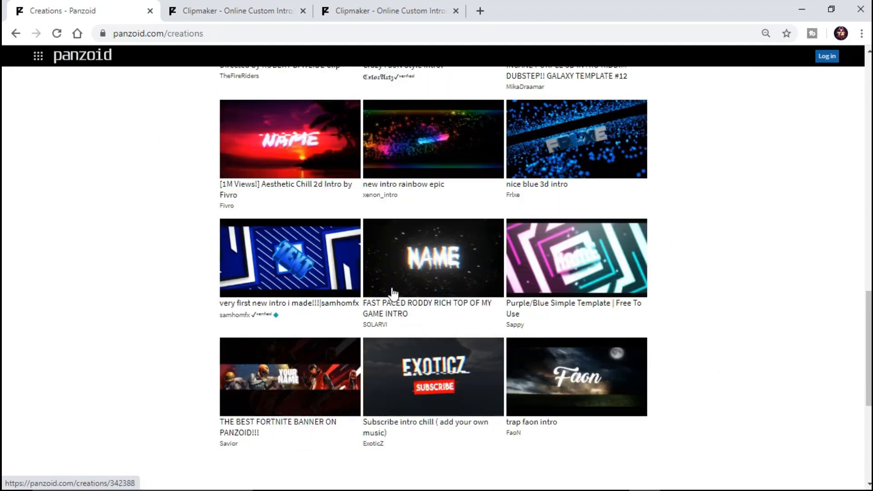
{"action": "scroll", "scroll_direction": "down", "scroll_amount": 3}
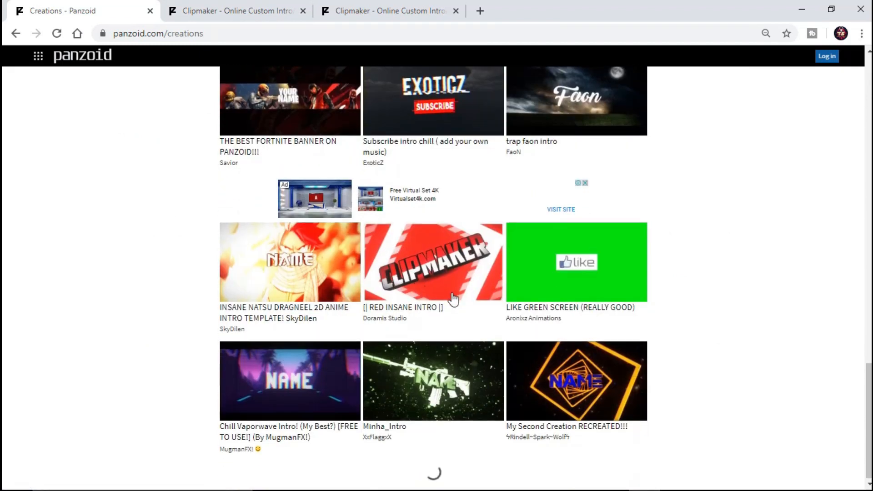
{"action": "scroll", "scroll_direction": "down", "scroll_amount": 3}
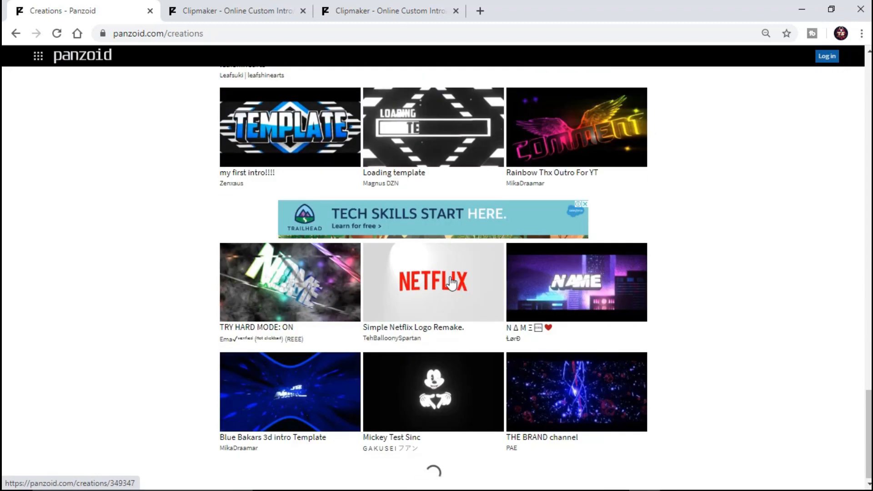
{"action": "scroll", "scroll_direction": "down", "scroll_amount": 3}
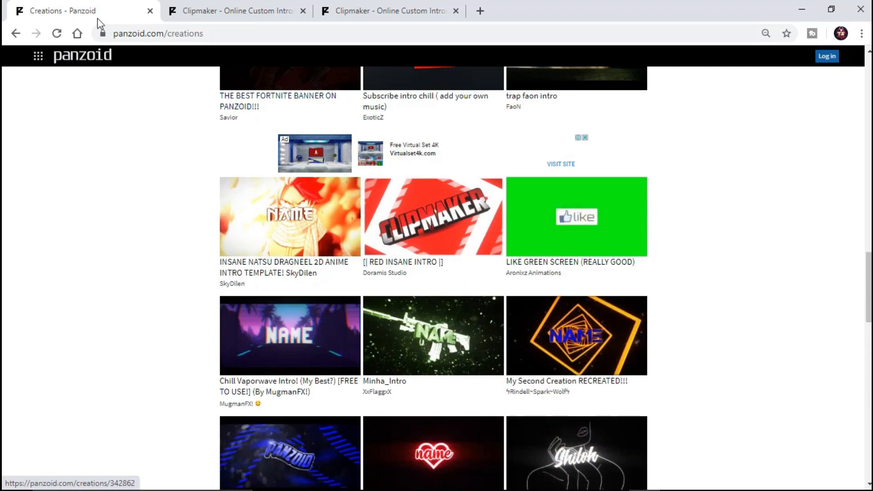
{"action": "left_click", "coordinate": [576, 216]}
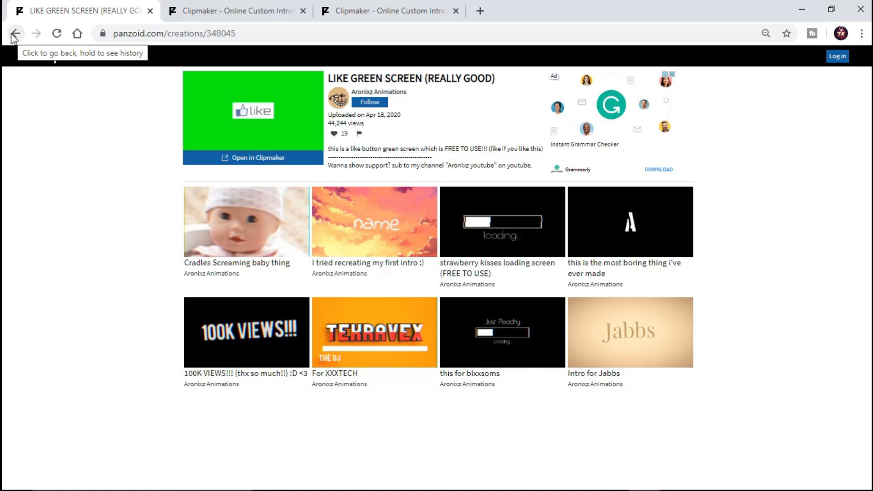
Go back to the gallery and open the Loading template creation.
{"action": "left_click", "coordinate": [15, 33]}
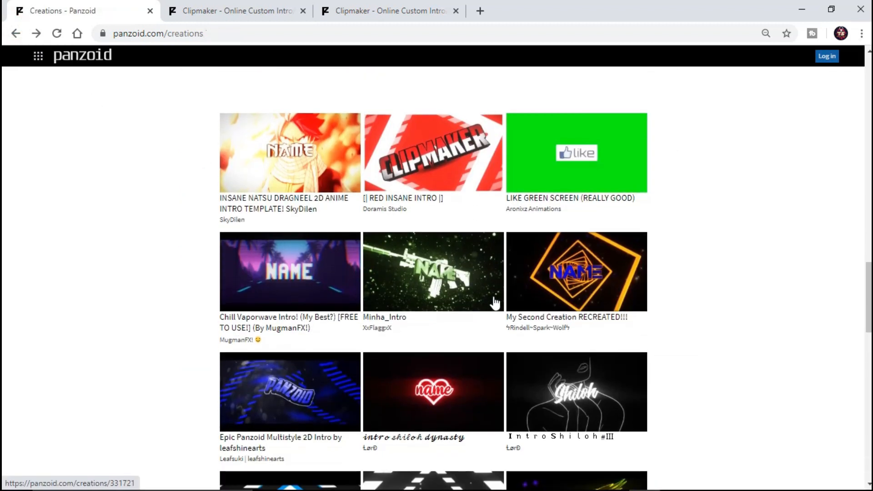
{"action": "scroll", "scroll_direction": "down", "scroll_amount": 3}
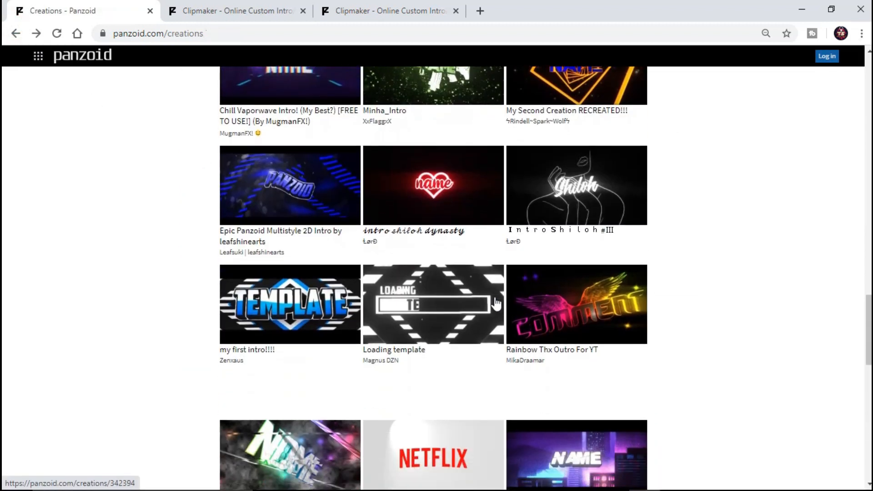
{"action": "scroll", "scroll_direction": "down", "scroll_amount": 3}
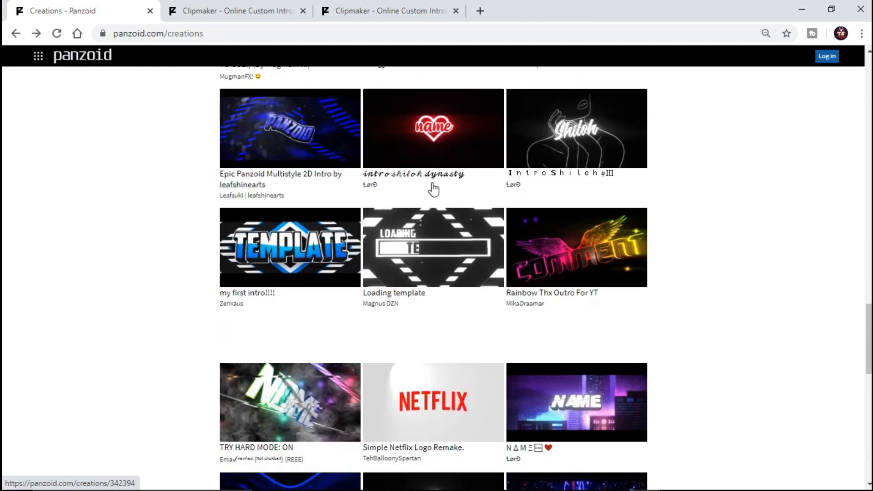
{"action": "left_click", "coordinate": [432, 248]}
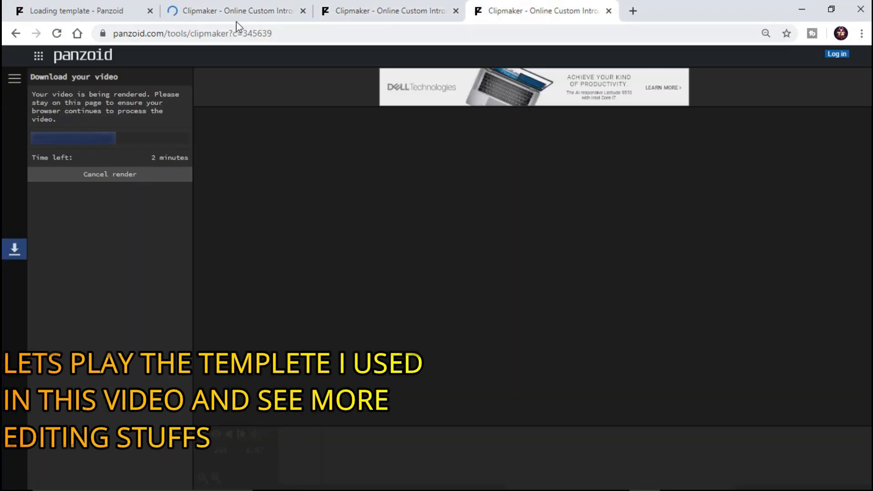
Switch to the Loading template project, play its preview, and show the scene object list.
{"action": "left_click", "coordinate": [233, 10]}
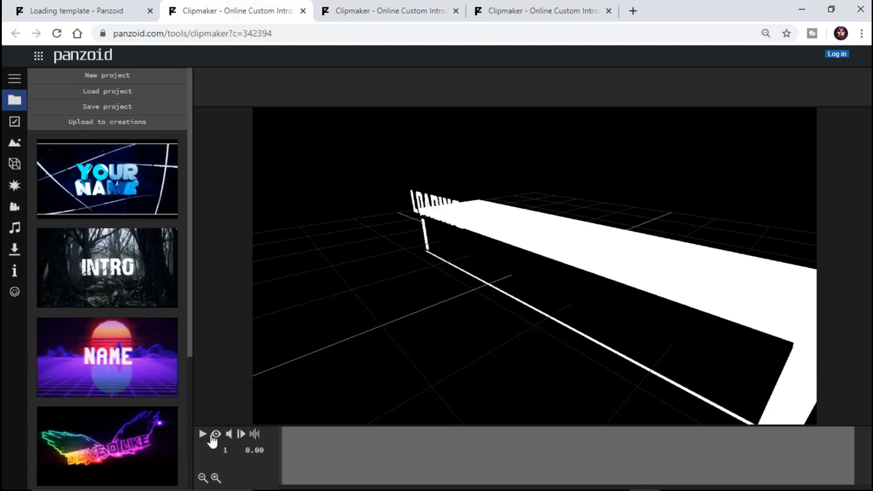
{"action": "left_click", "coordinate": [202, 434]}
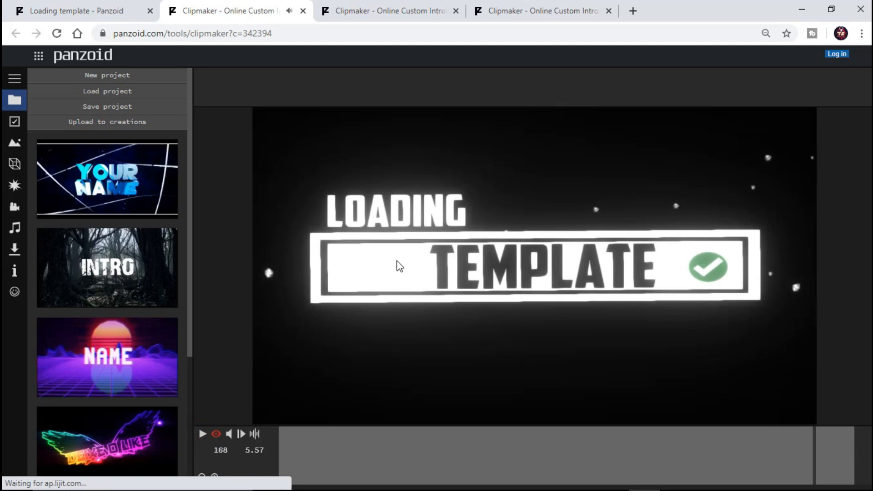
{"action": "left_click", "coordinate": [15, 164]}
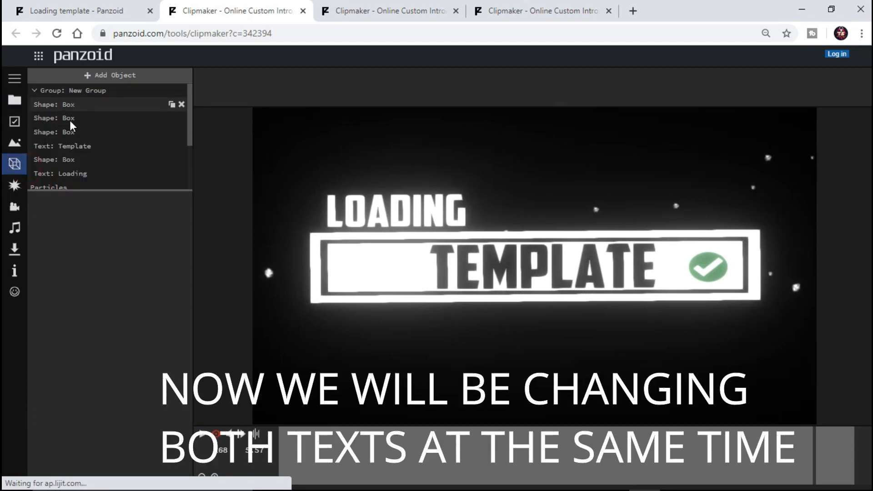
Change the Template text object to read TECHNO SAVVY and play the preview.
{"action": "left_click", "coordinate": [74, 146]}
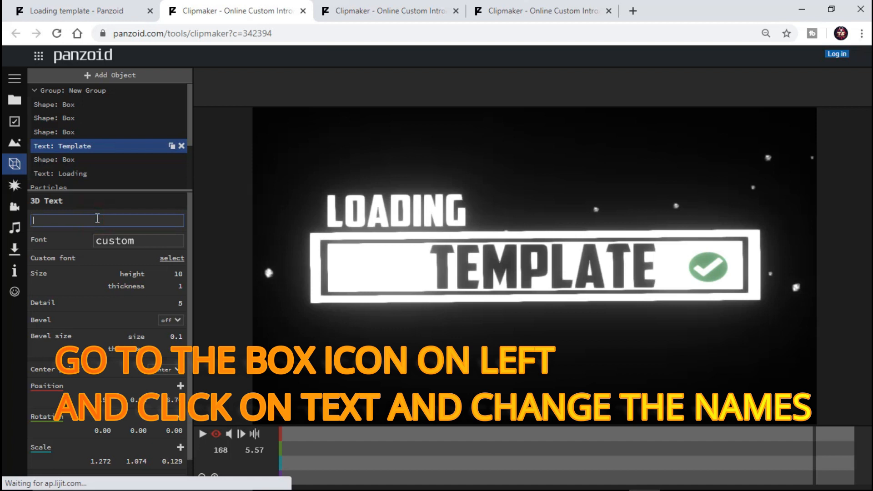
{"action": "type", "text": "TECHNO"}
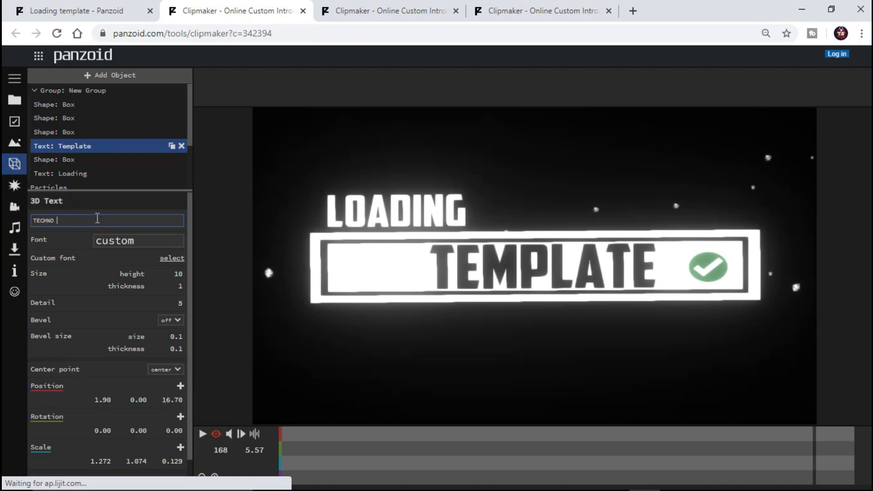
{"action": "type", "text": "SAVVY"}
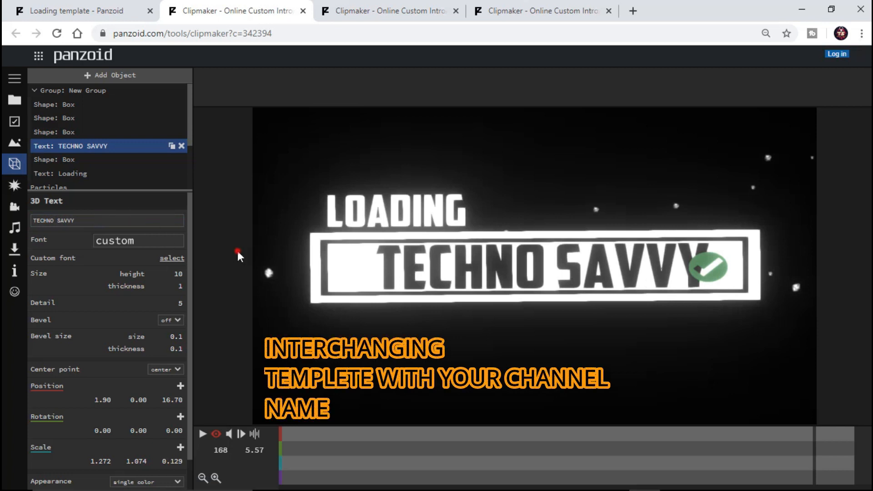
{"action": "mouse_move", "coordinate": [59, 73]}
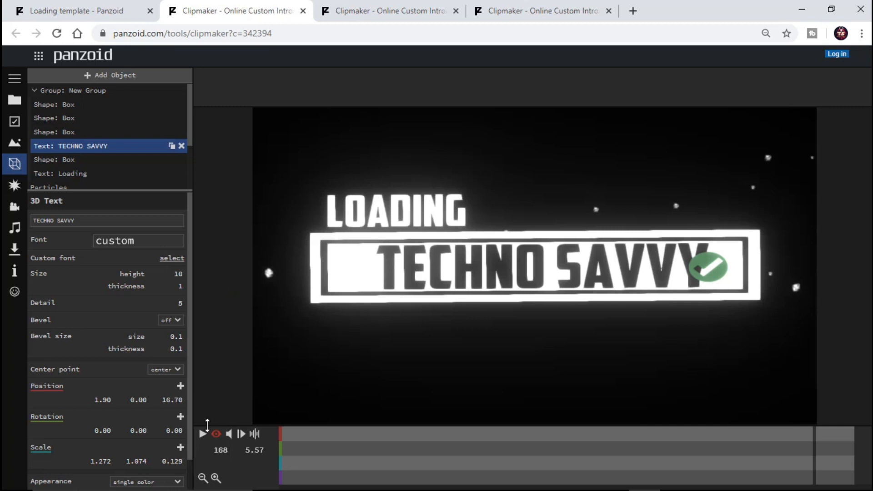
{"action": "left_click", "coordinate": [203, 433]}
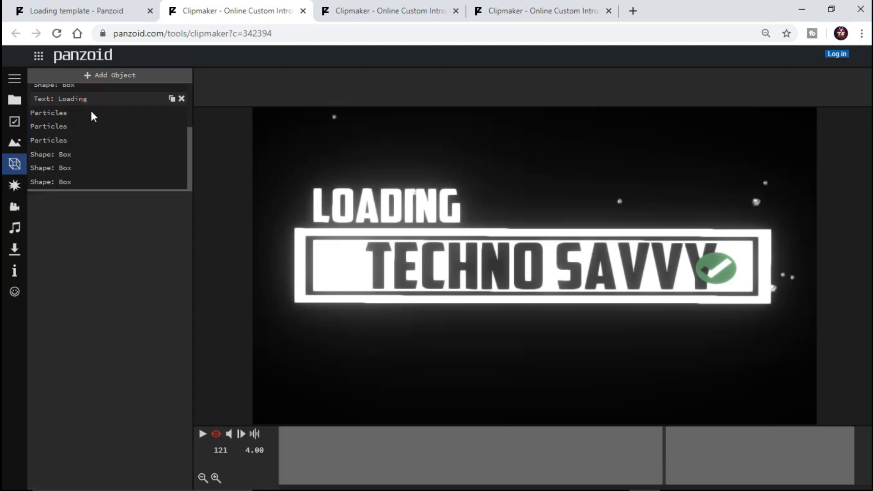
Replace the Loading text object's content with INTRODUCING and play the result.
{"action": "left_click", "coordinate": [72, 98]}
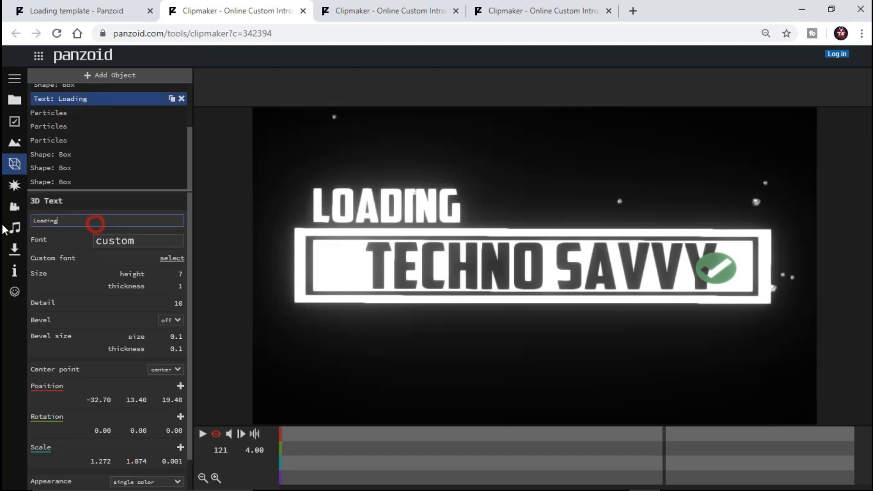
{"action": "type", "text": "INTRODUCING"}
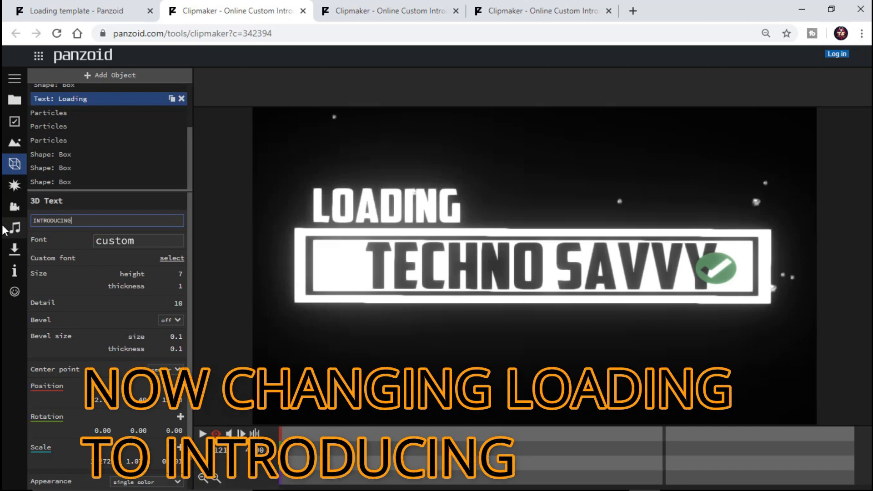
{"action": "type", "text": "INTRODUCING"}
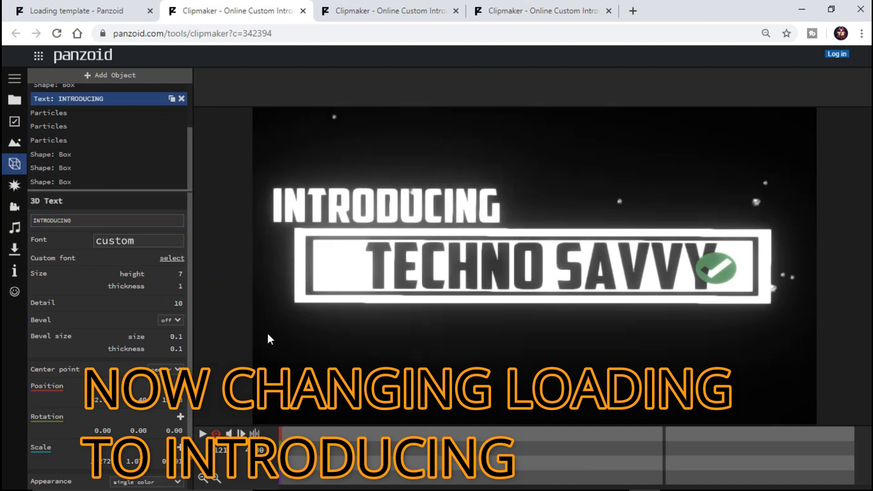
{"action": "left_click", "coordinate": [203, 433]}
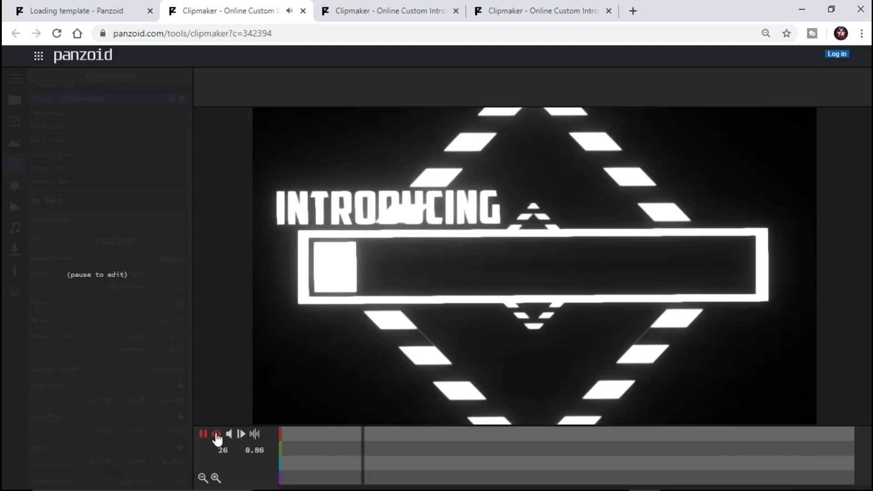
Pause the preview, retype the heading text as LOADING, and resume playback.
{"action": "left_click", "coordinate": [204, 433]}
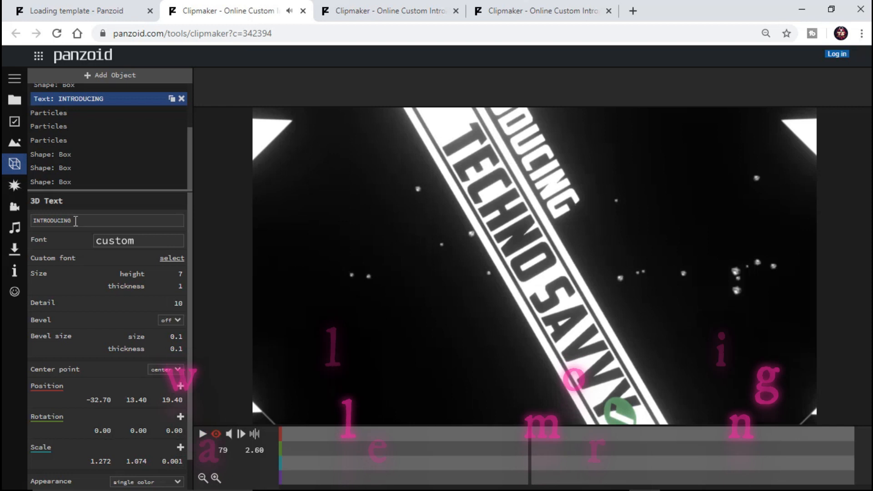
{"action": "type", "text": "u"}
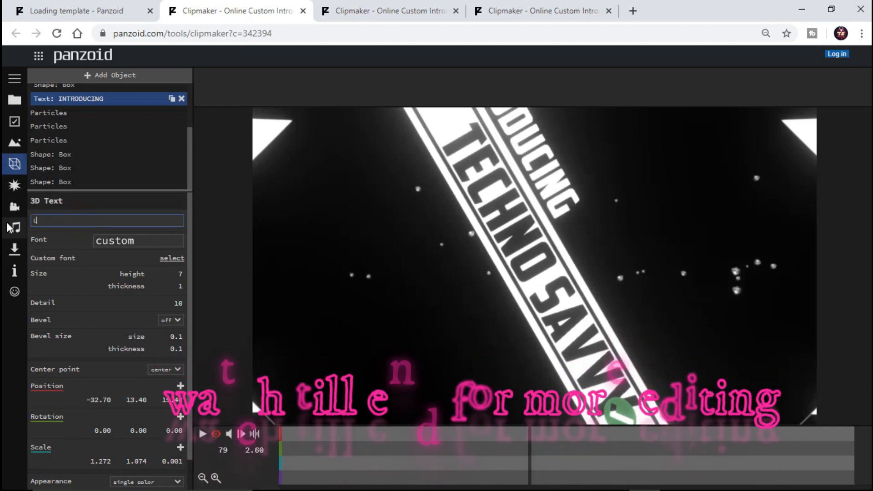
{"action": "type", "text": "LOADING"}
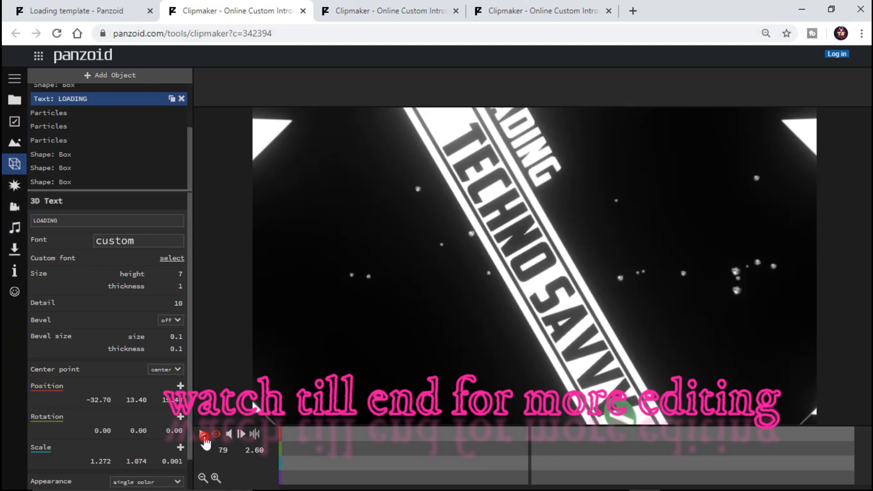
{"action": "left_click", "coordinate": [203, 433]}
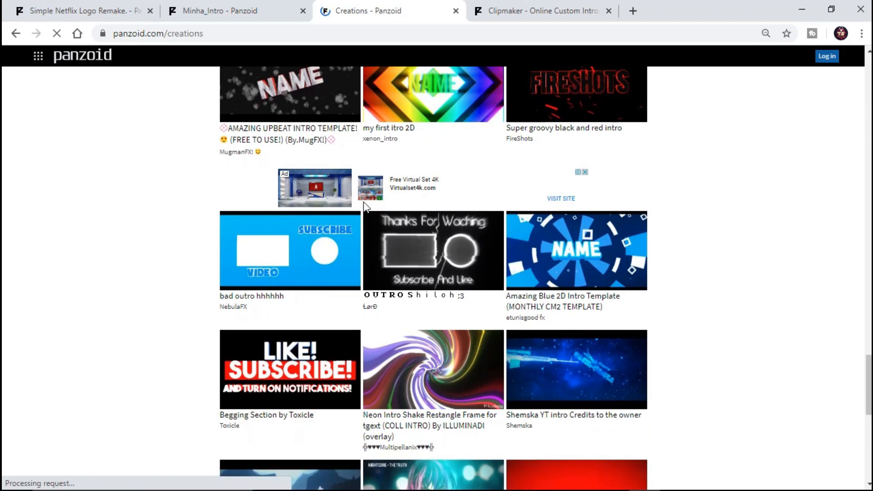
Open the 'This is Intro or No ?' creation from the gallery in Clipmaker.
{"action": "scroll", "scroll_direction": "down", "scroll_amount": 3}
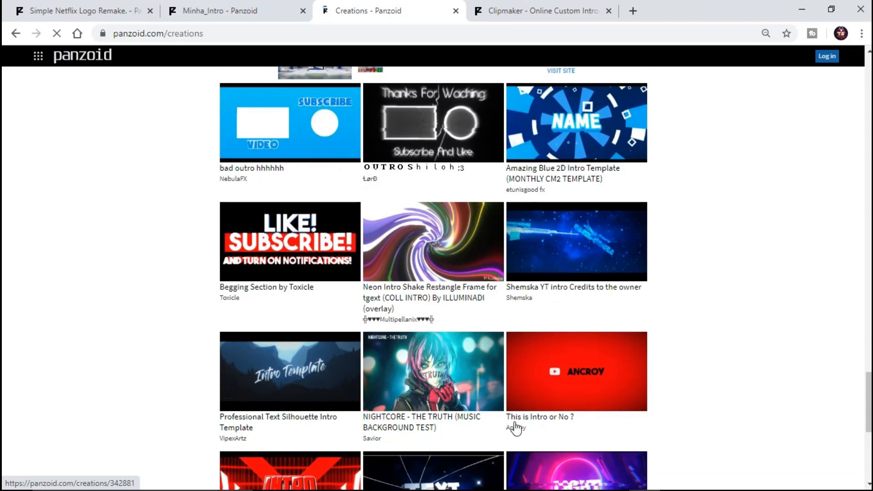
{"action": "left_click", "coordinate": [576, 371]}
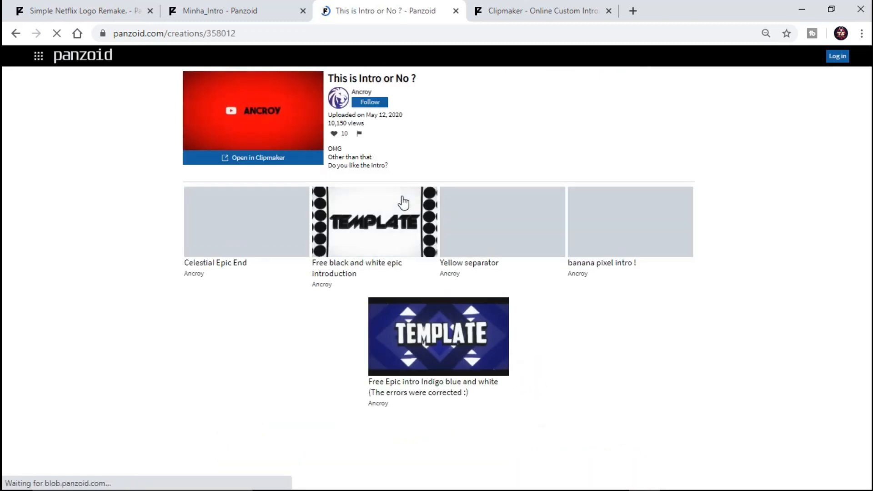
{"action": "left_click", "coordinate": [252, 158]}
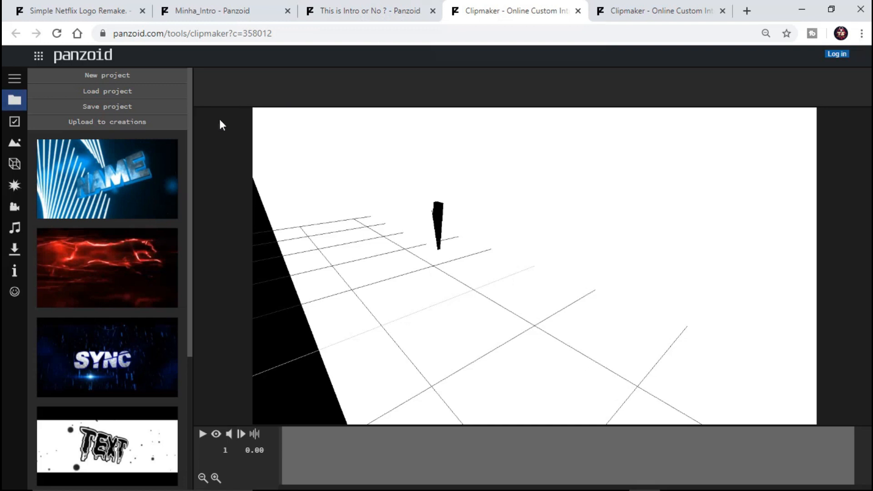
Pause on the logo frame and retype the Ancroy text object as TECHNO SAVVY.
{"action": "left_click", "coordinate": [202, 434]}
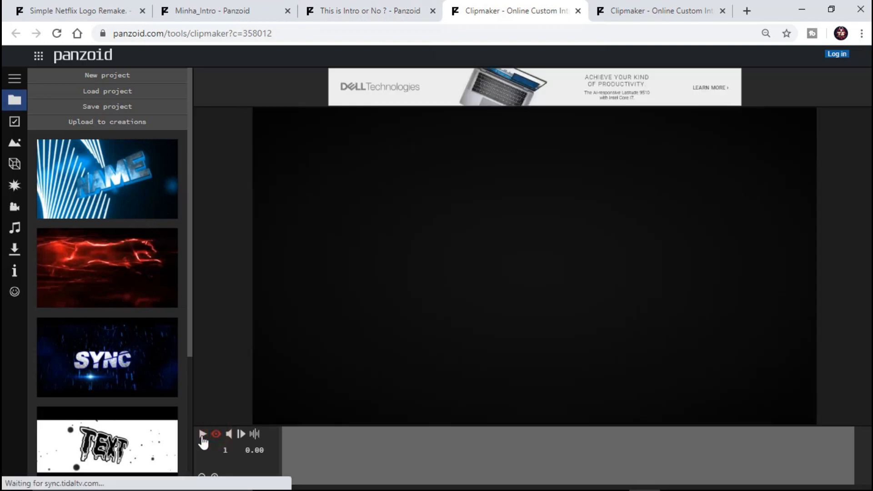
{"action": "left_click", "coordinate": [203, 435]}
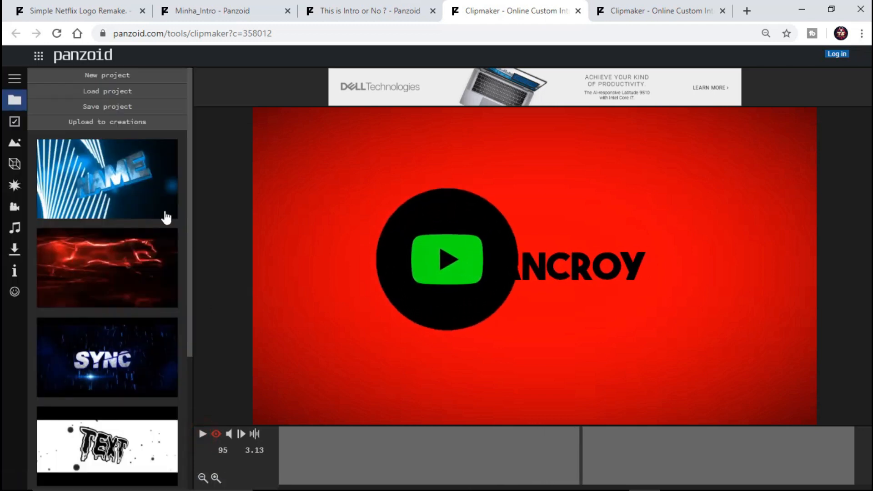
{"action": "mouse_move", "coordinate": [14, 139]}
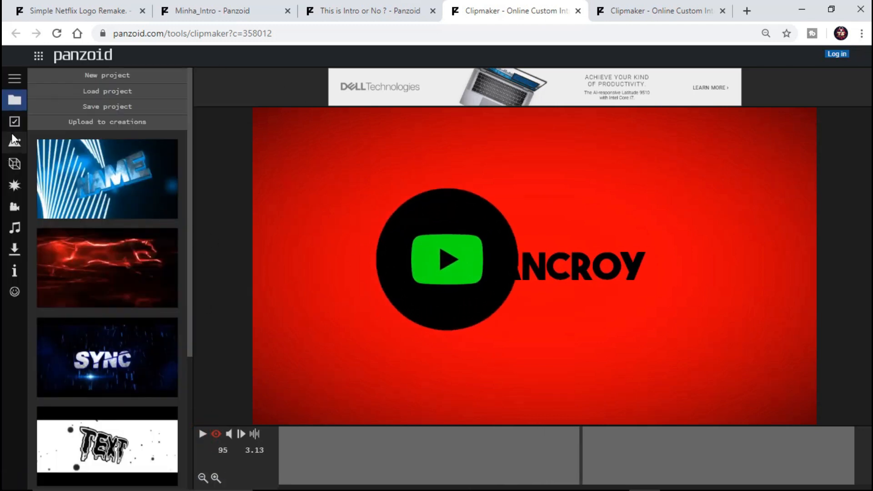
{"action": "left_click", "coordinate": [14, 163]}
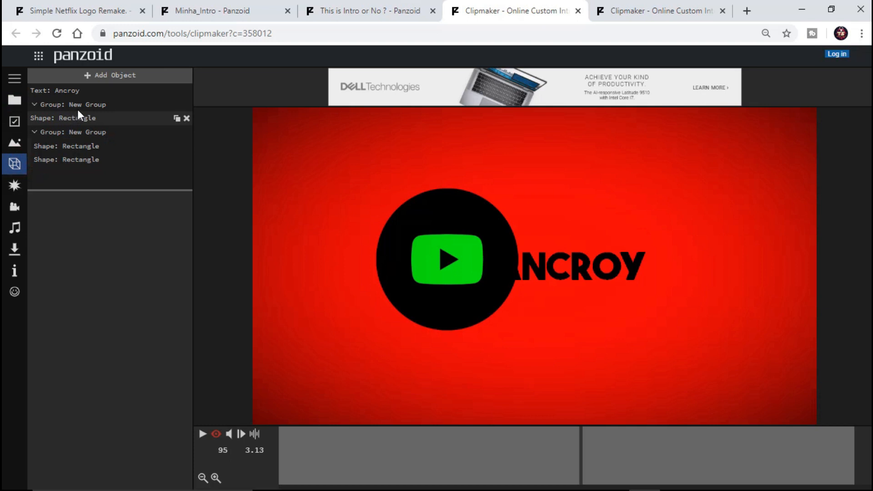
{"action": "left_click", "coordinate": [86, 104]}
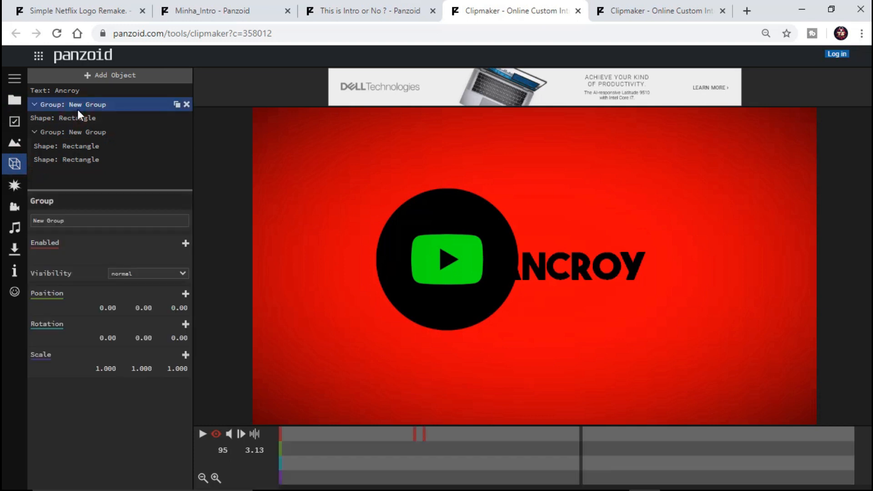
{"action": "left_click", "coordinate": [57, 90]}
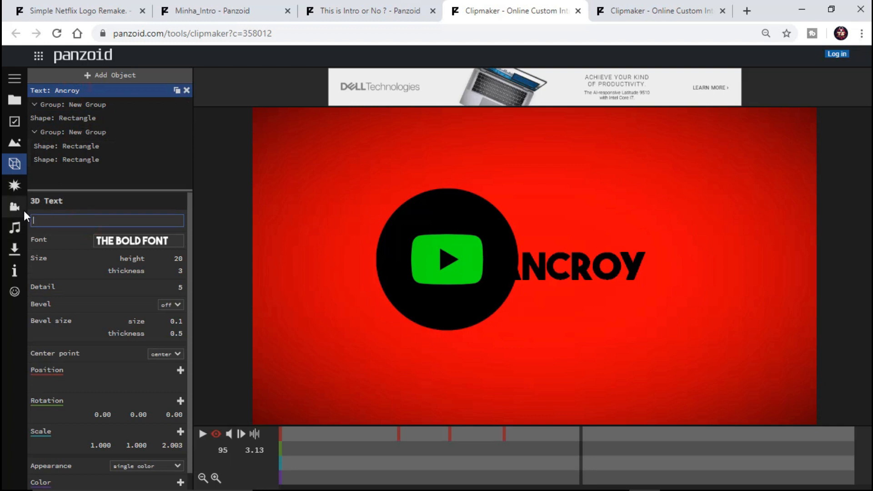
{"action": "type", "text": "TECHNO SAVVY"}
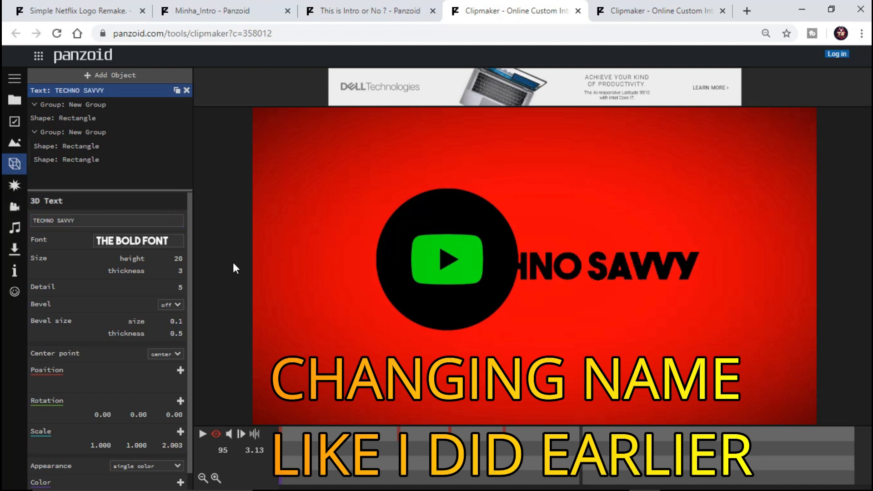
Play the intro and pause where TECHNO SAVVY shows beside the logo.
{"action": "left_click", "coordinate": [203, 434]}
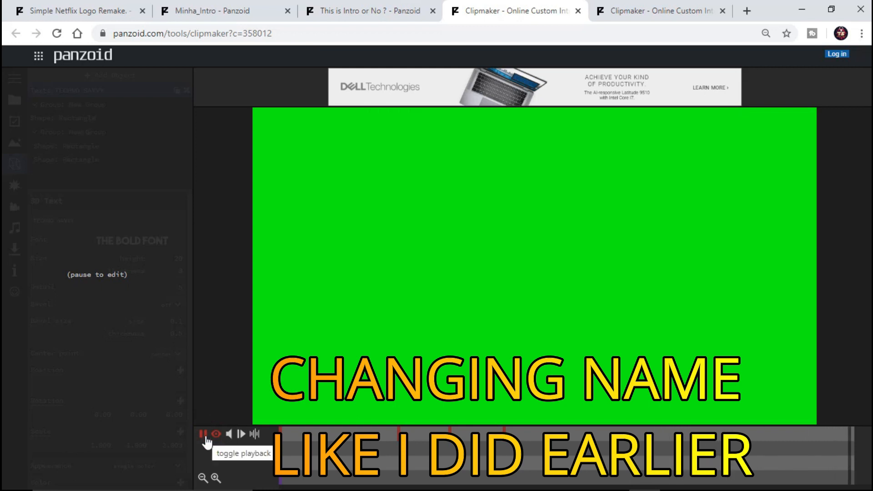
{"action": "left_click", "coordinate": [204, 434]}
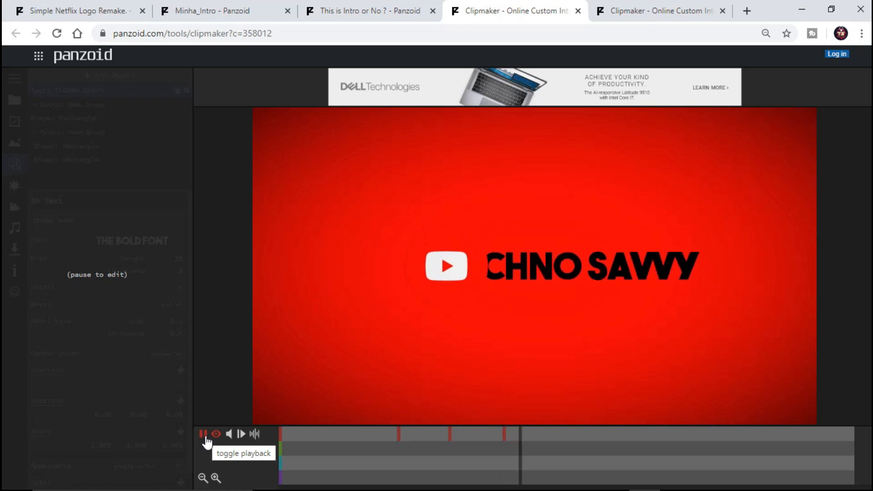
{"action": "left_click", "coordinate": [203, 433]}
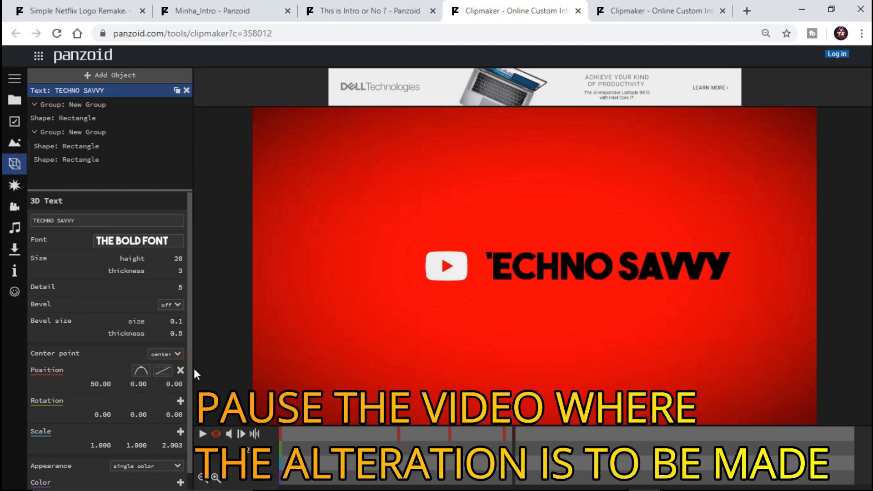
Raise the 3D text's Position X so TECHNO SAVVY sits further right, then replay.
{"action": "left_click", "coordinate": [100, 384]}
{"action": "type", "text": "80"}
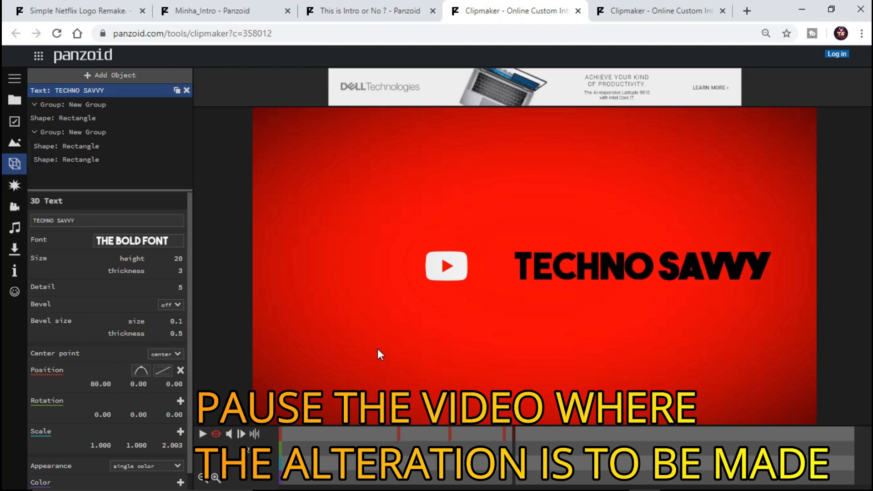
{"action": "mouse_move", "coordinate": [322, 456]}
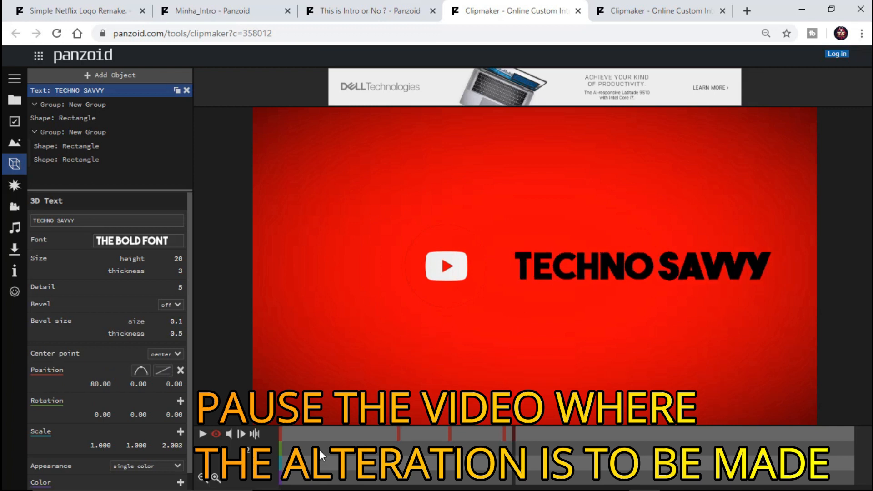
{"action": "left_click", "coordinate": [202, 434]}
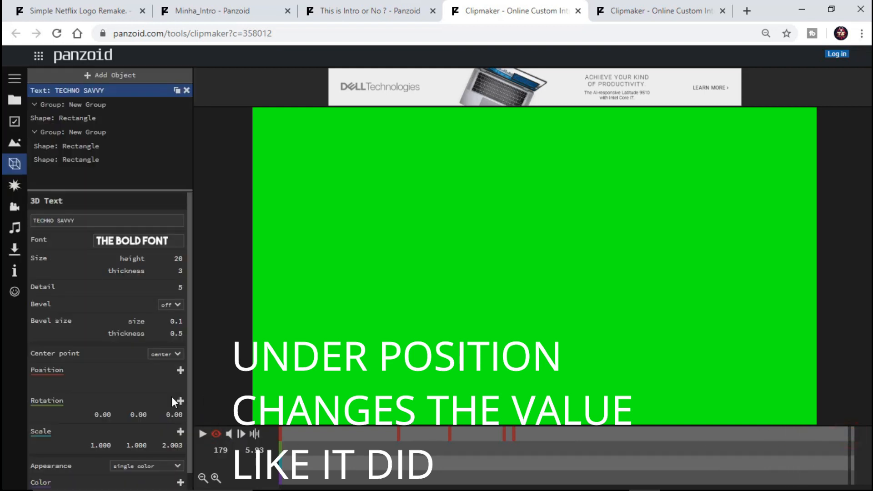
{"action": "left_click", "coordinate": [201, 434]}
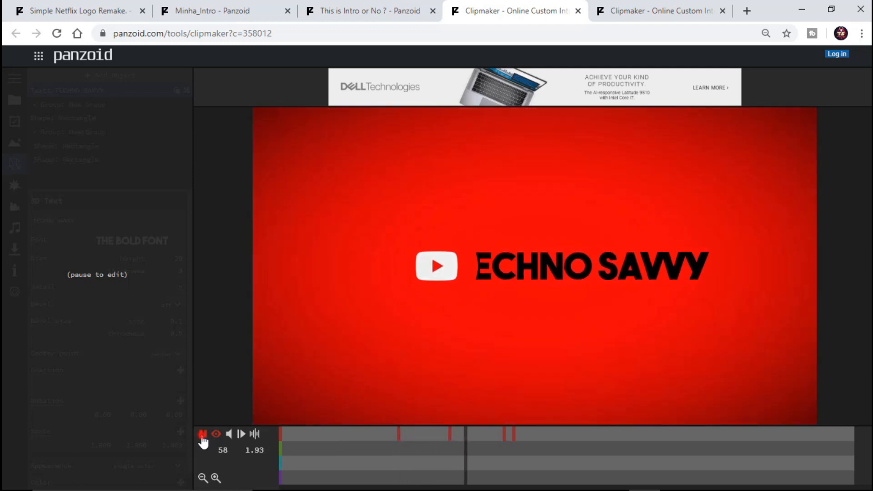
Add a position keyframe to the title, replay from the start, then go to the creations gallery.
{"action": "left_click", "coordinate": [202, 434]}
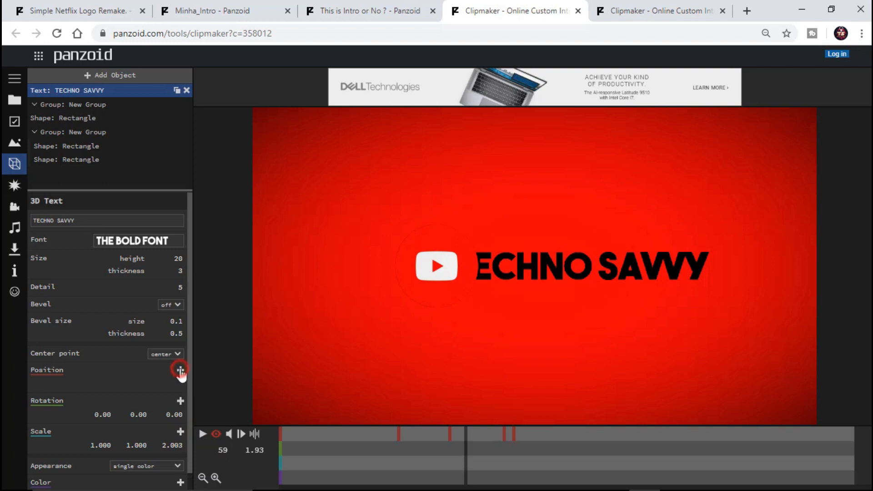
{"action": "left_click", "coordinate": [179, 370]}
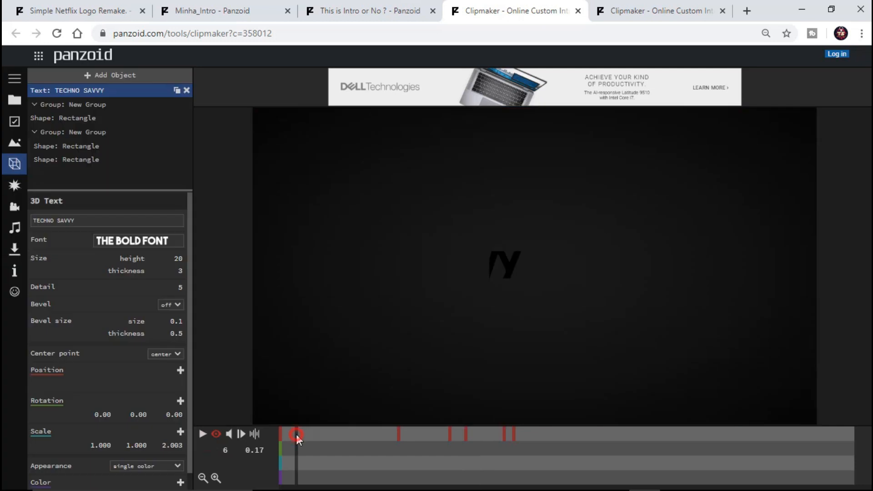
{"action": "left_click", "coordinate": [203, 434]}
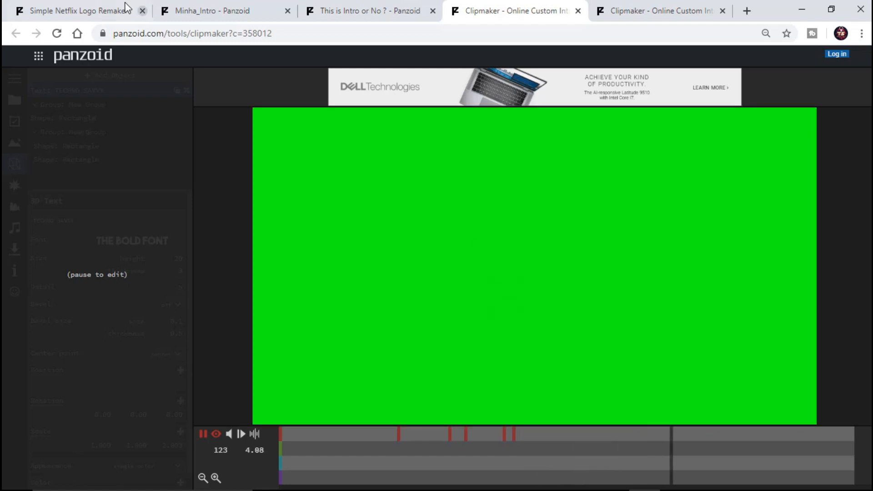
{"action": "left_click", "coordinate": [202, 434]}
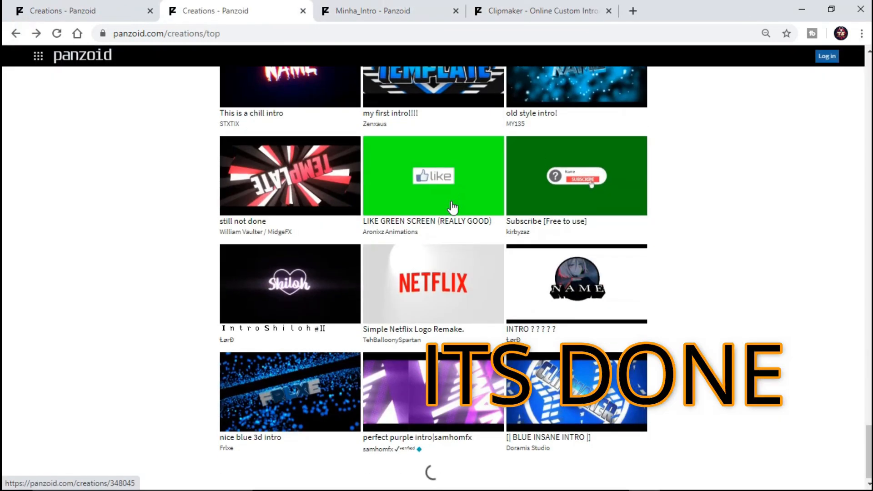
Open kirbyzaz's 'Subscribe [Free to use]' green-screen creation in Clipmaker.
{"action": "left_click", "coordinate": [576, 176]}
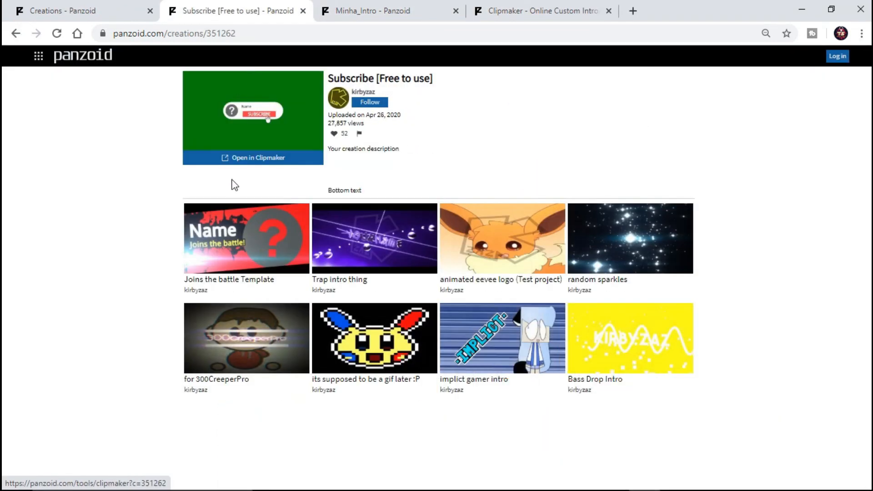
{"action": "left_click", "coordinate": [252, 157]}
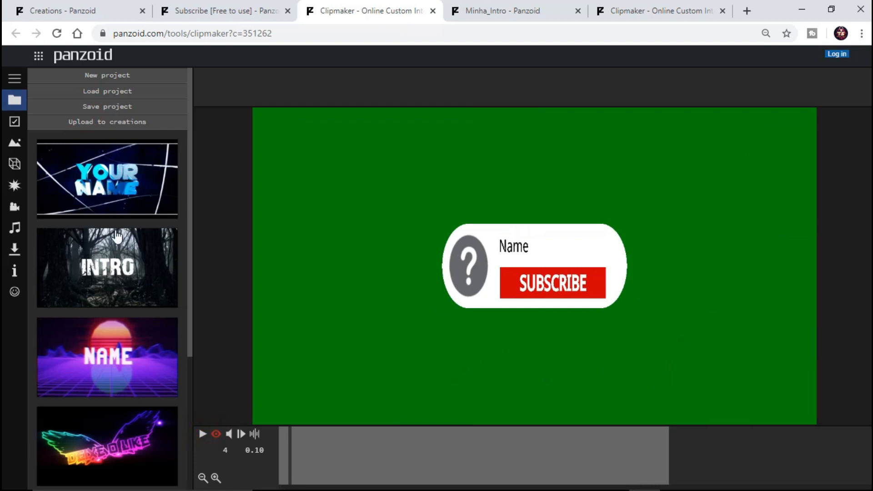
Change the 'Text: Name' object to TECHNO SAVVY and play the green-screen preview.
{"action": "left_click", "coordinate": [15, 164]}
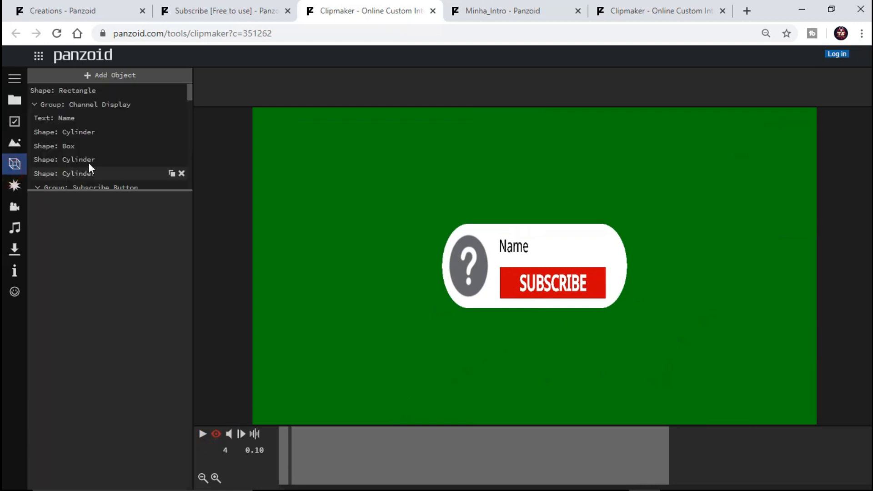
{"action": "left_click", "coordinate": [55, 117]}
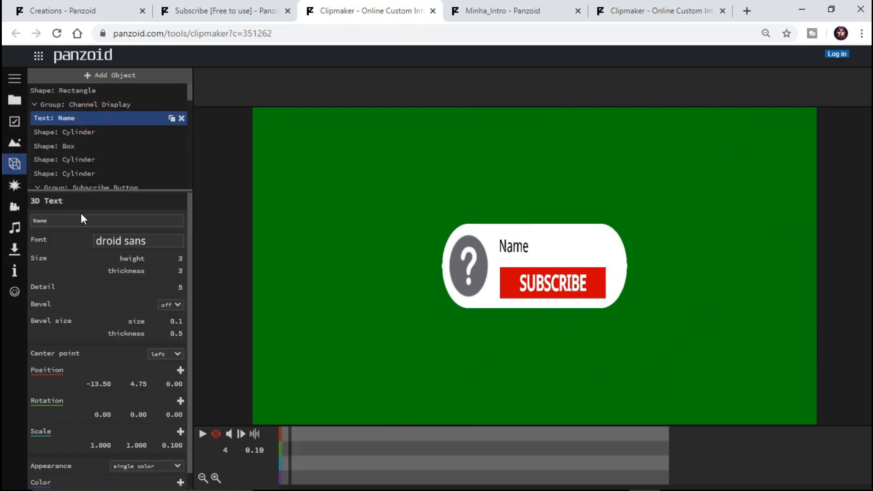
{"action": "left_click", "coordinate": [106, 221]}
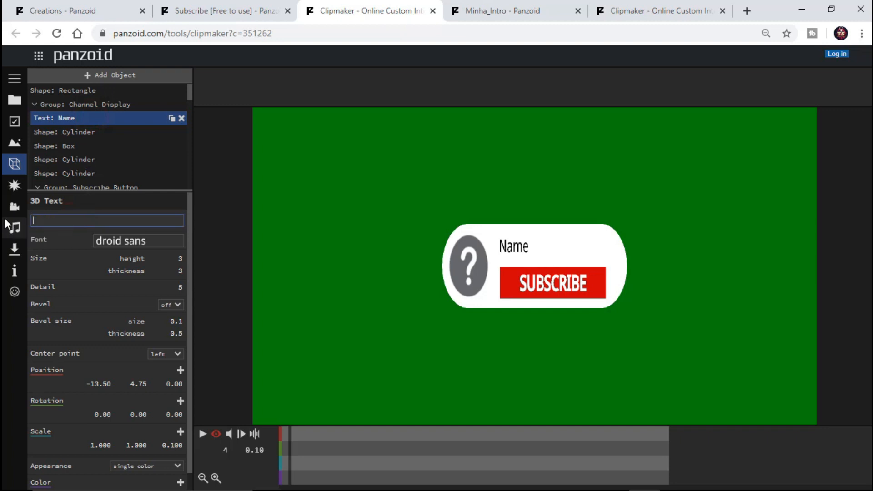
{"action": "type", "text": "TECHNO SAVVY"}
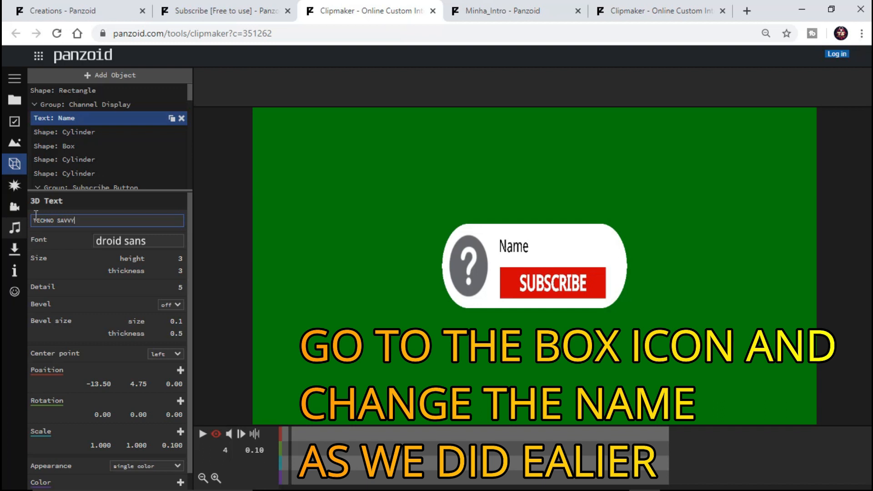
{"action": "type", "text": "TECHNO SAVVY"}
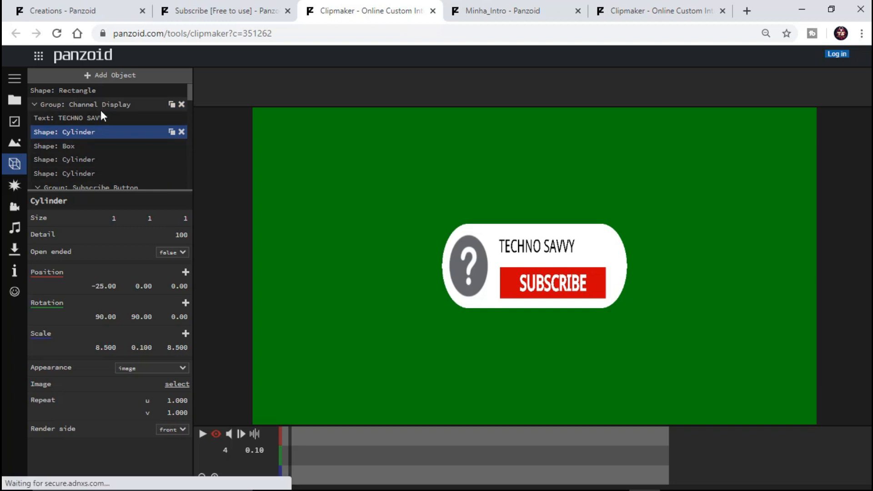
{"action": "left_click", "coordinate": [70, 117]}
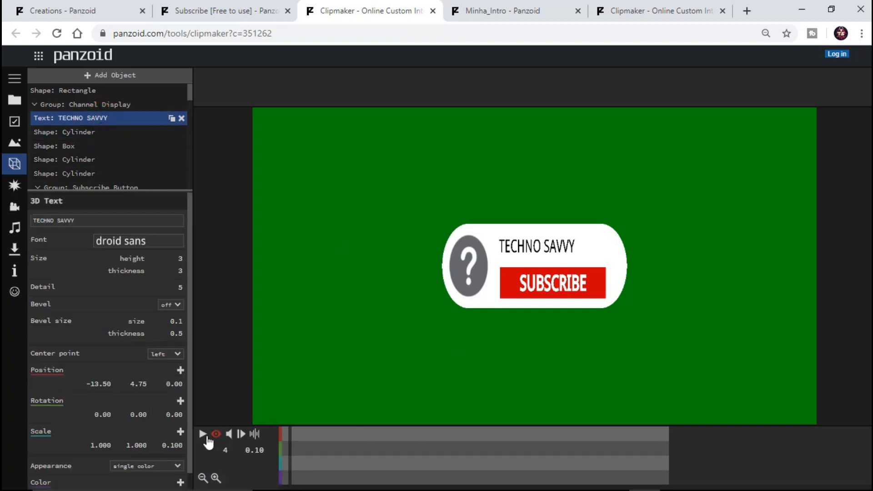
{"action": "left_click", "coordinate": [202, 434]}
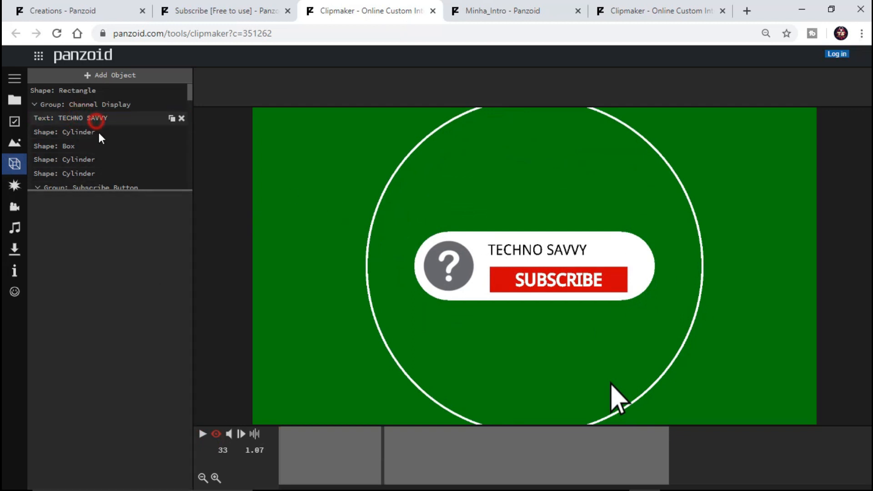
Try fascinate inline and hamburgerheaven, then set TECHNO SAVVY in THE BOLD FONT.
{"action": "left_click", "coordinate": [70, 117]}
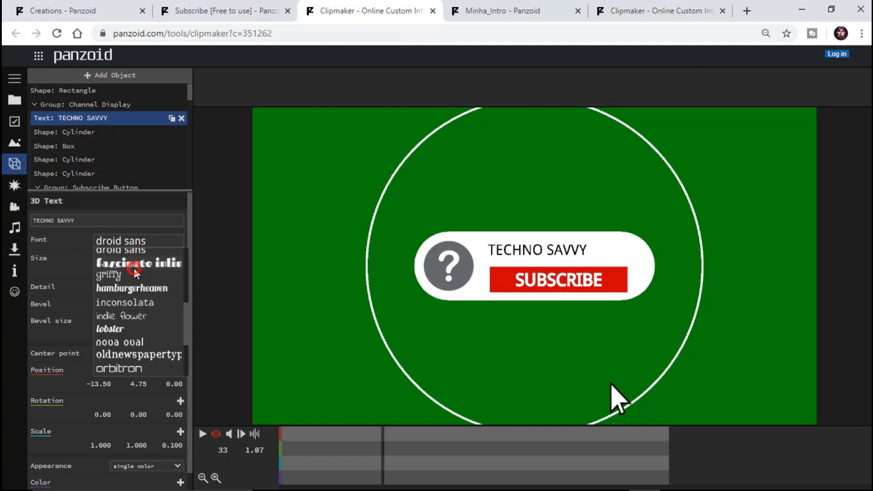
{"action": "left_click", "coordinate": [138, 262]}
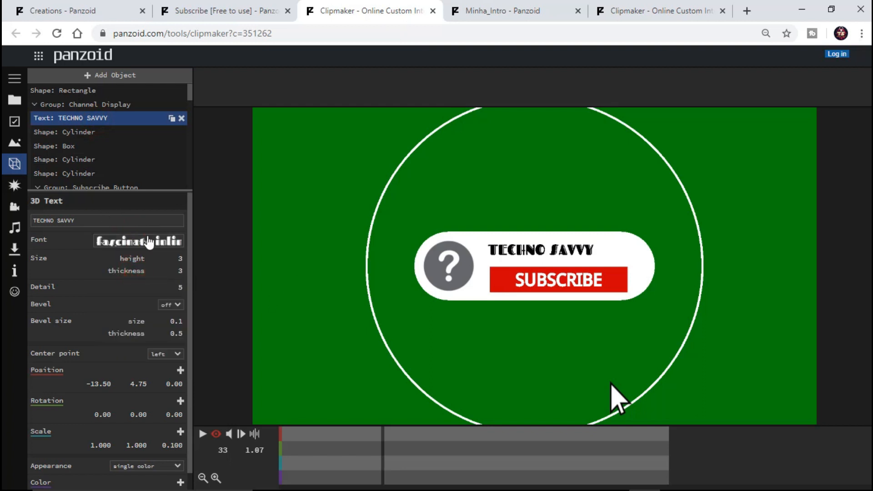
{"action": "left_click", "coordinate": [138, 241]}
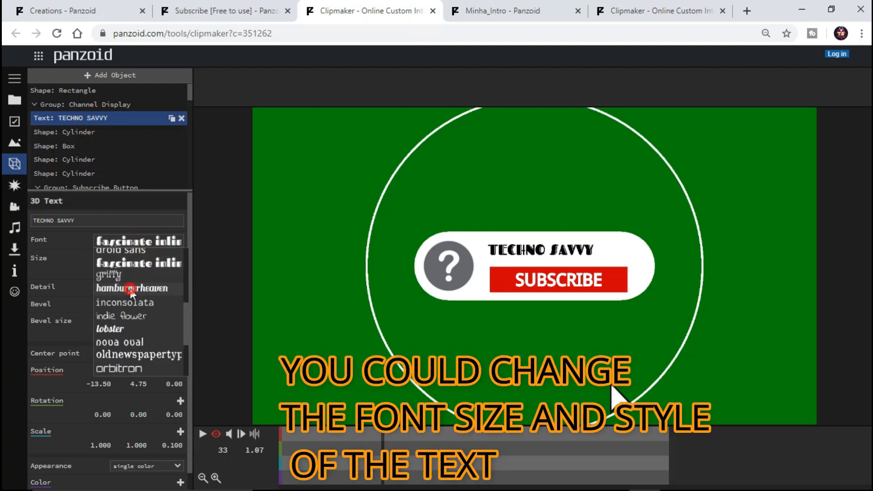
{"action": "left_click", "coordinate": [132, 287]}
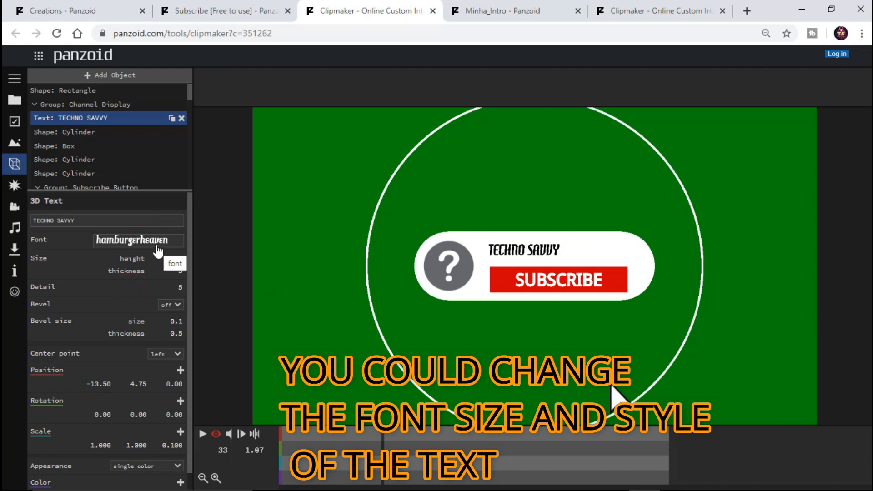
{"action": "left_click", "coordinate": [137, 240]}
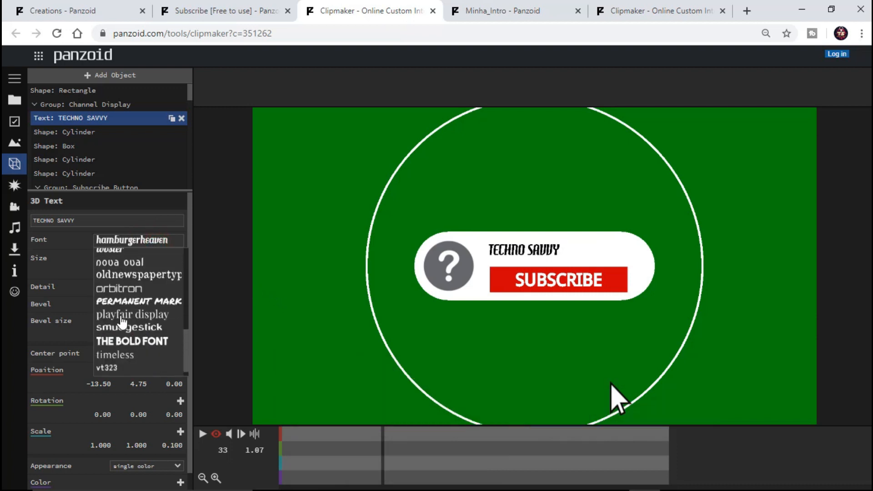
{"action": "left_click", "coordinate": [132, 341]}
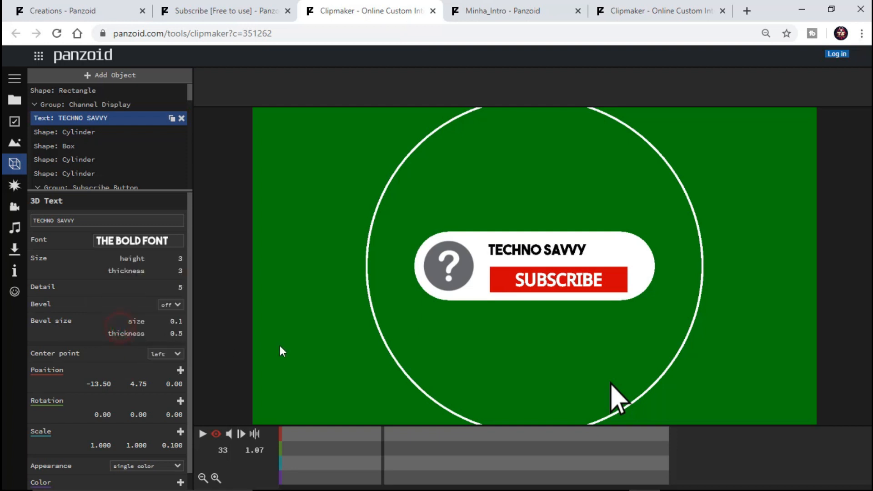
{"action": "left_click", "coordinate": [202, 434]}
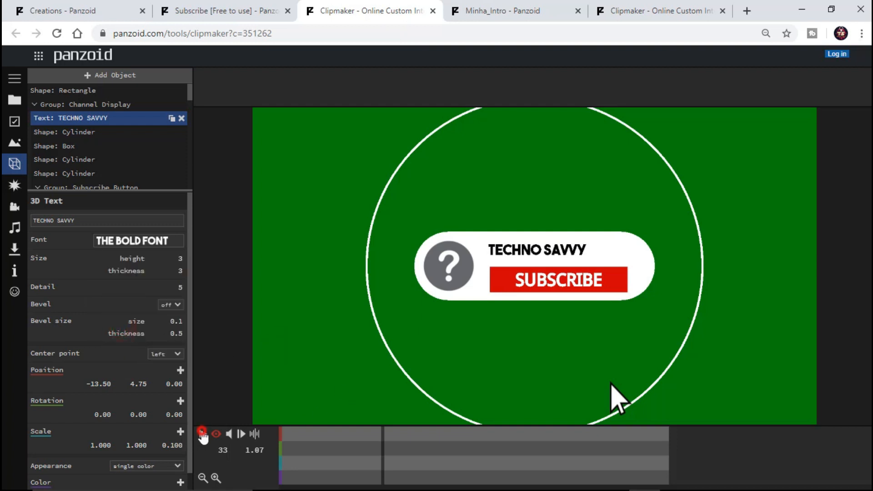
Play the intro with the bold name, then pause it to edit the icon.
{"action": "left_click", "coordinate": [202, 433]}
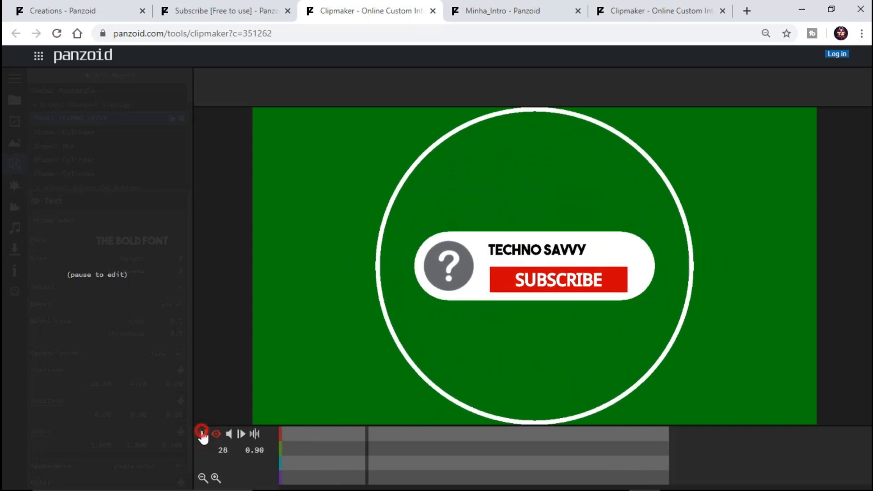
{"action": "left_click", "coordinate": [202, 433]}
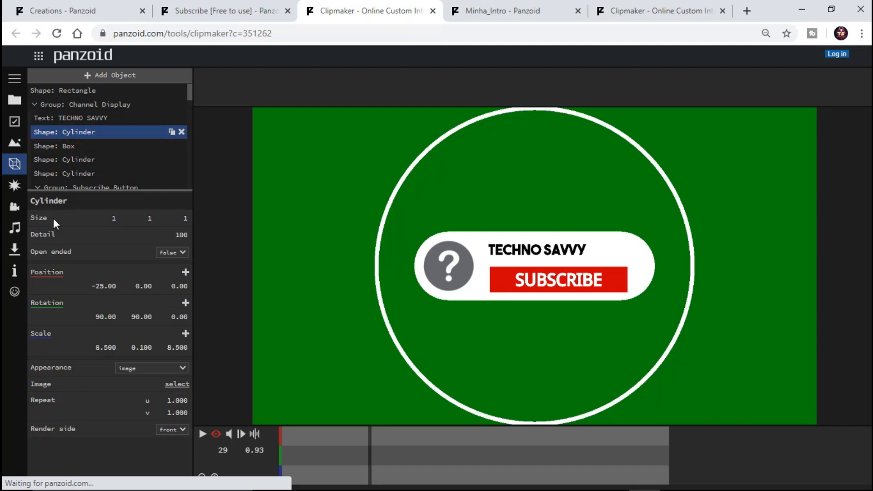
Set the icon cylinder's image appearance to the TS logo file, replacing the question mark.
{"action": "left_click", "coordinate": [150, 368]}
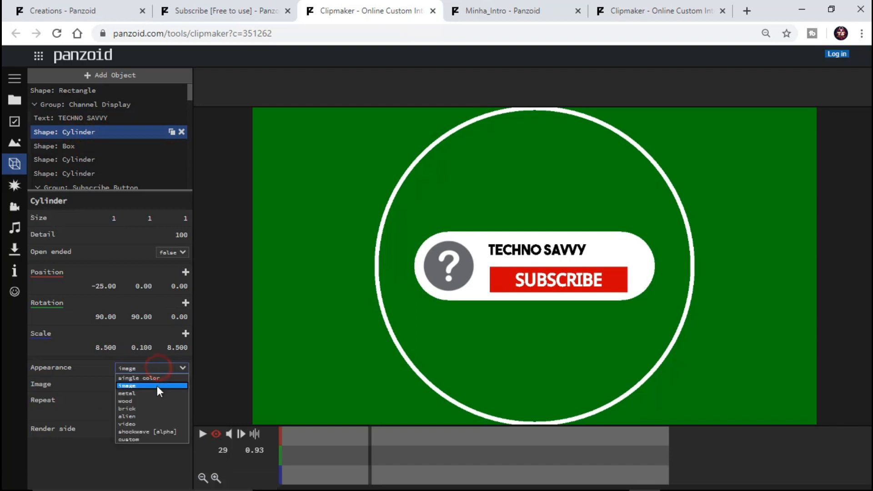
{"action": "left_click", "coordinate": [127, 385]}
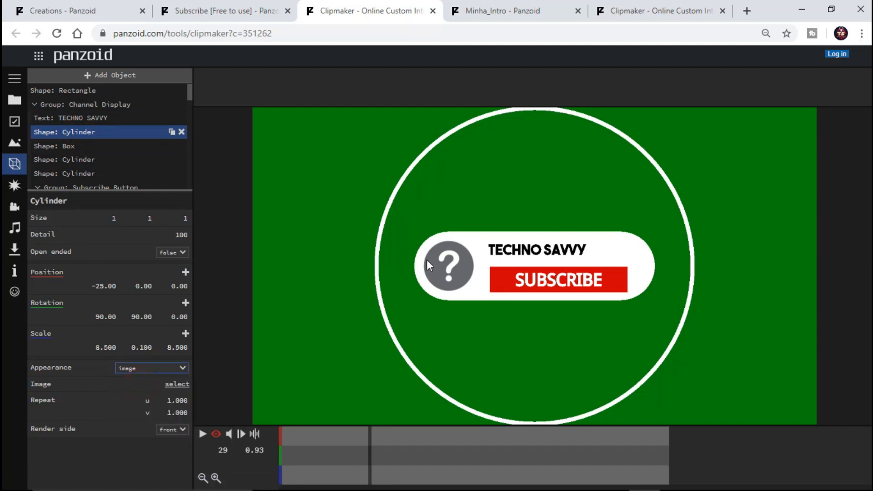
{"action": "mouse_move", "coordinate": [147, 379]}
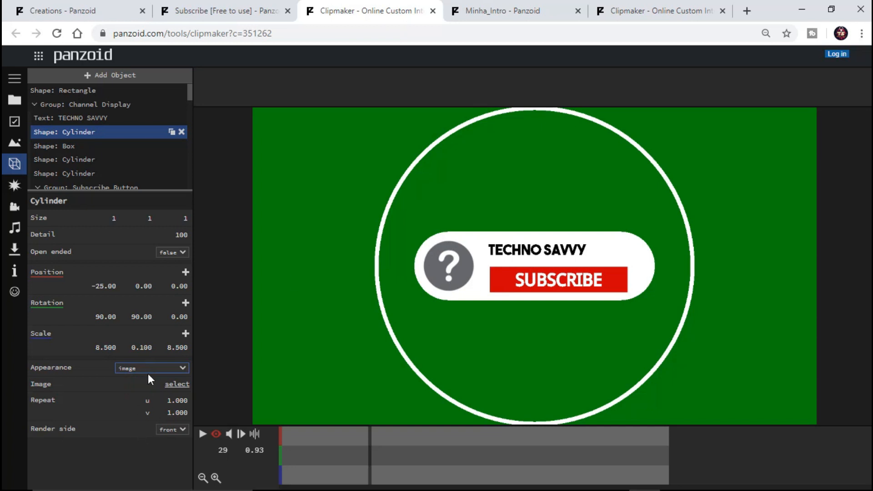
{"action": "left_click", "coordinate": [176, 384]}
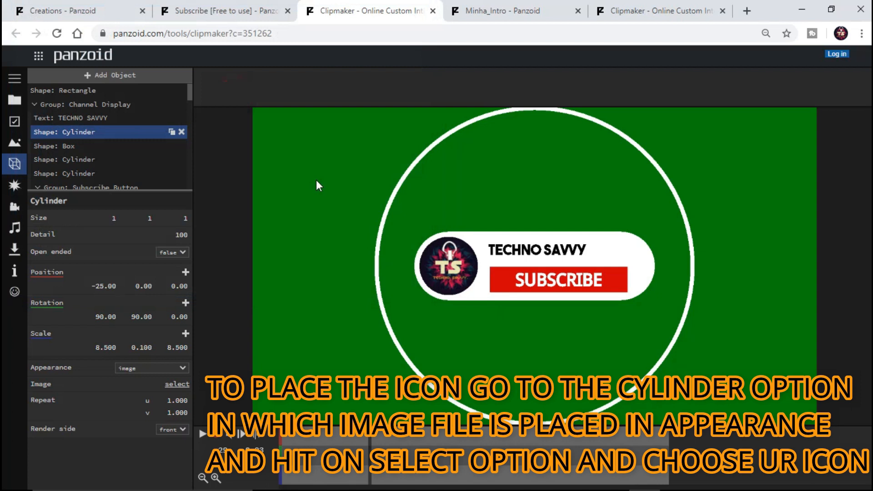
{"action": "left_click", "coordinate": [69, 146]}
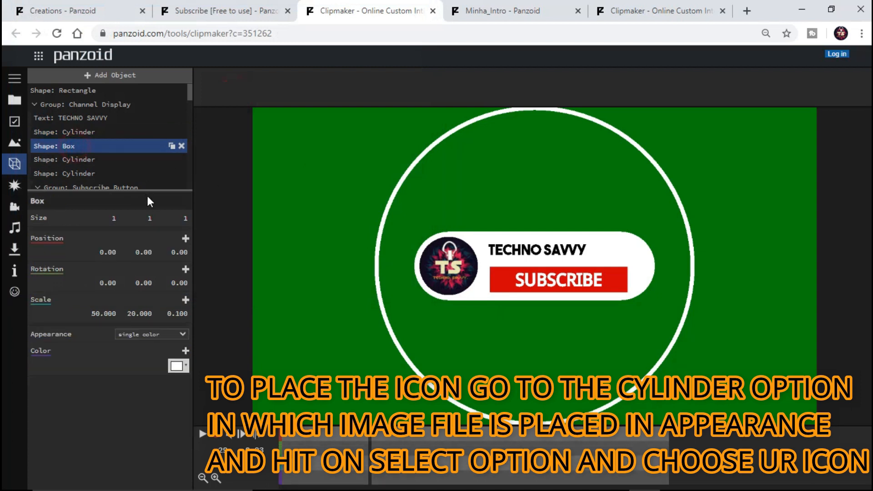
{"action": "left_click", "coordinate": [179, 366]}
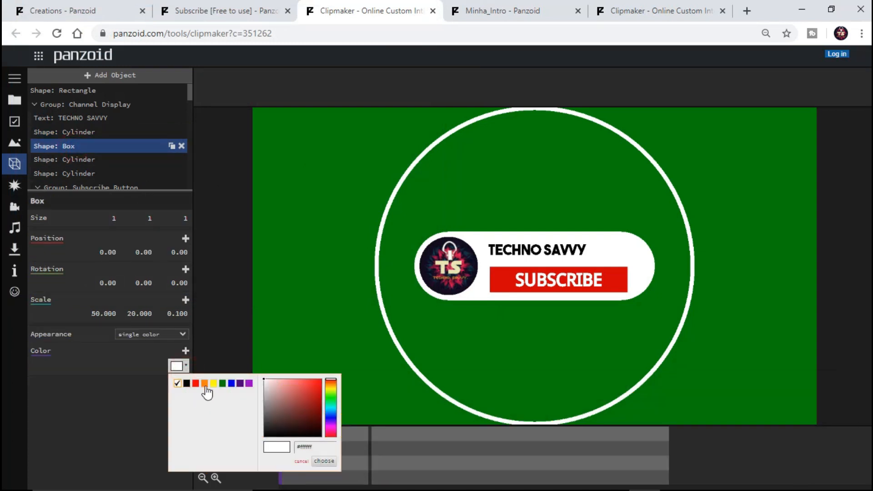
{"action": "left_click", "coordinate": [203, 382]}
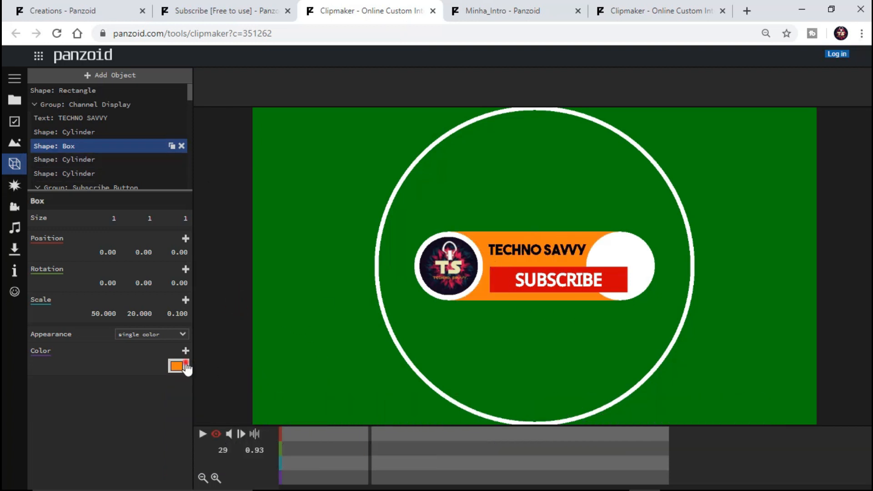
{"action": "left_click", "coordinate": [176, 366]}
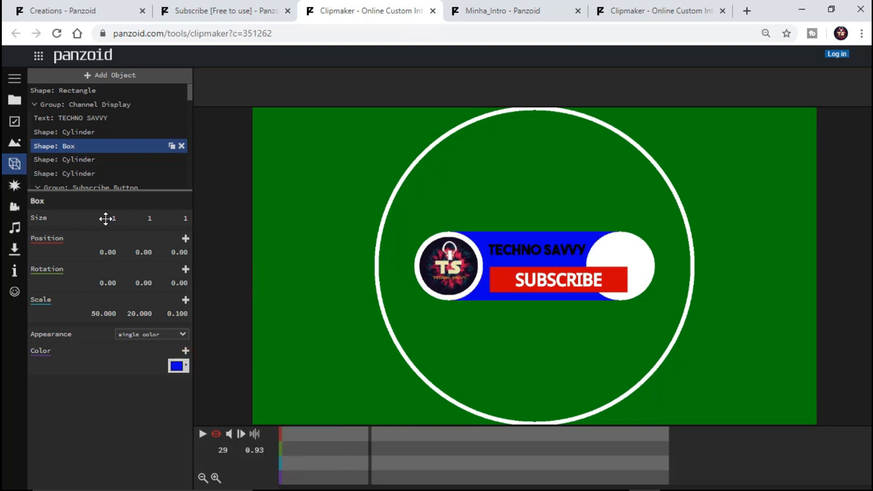
{"action": "left_click", "coordinate": [203, 434]}
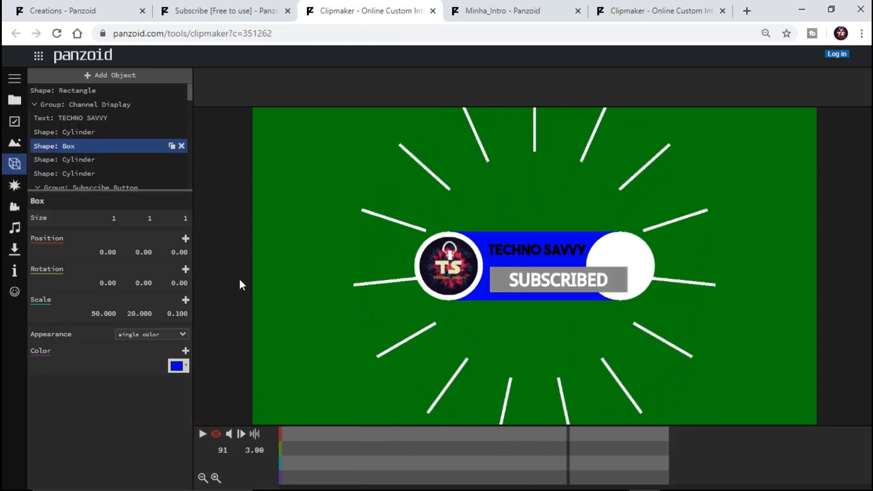
{"action": "left_click", "coordinate": [178, 365]}
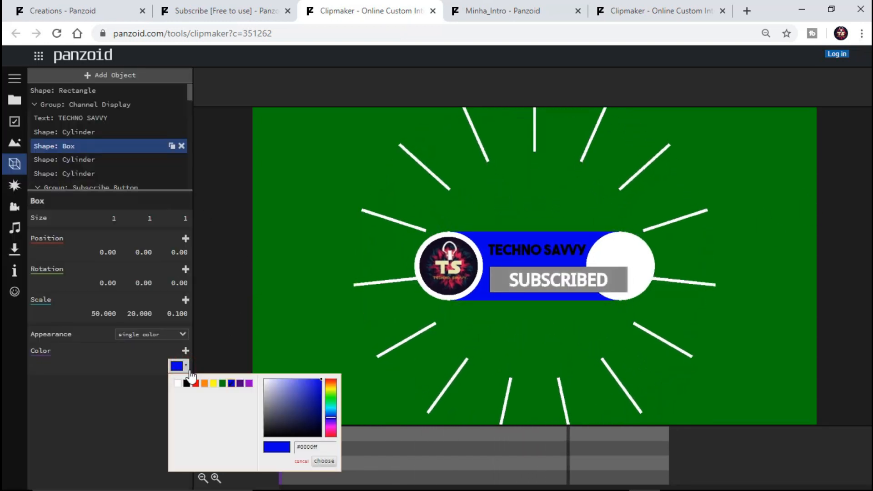
{"action": "left_click", "coordinate": [177, 383]}
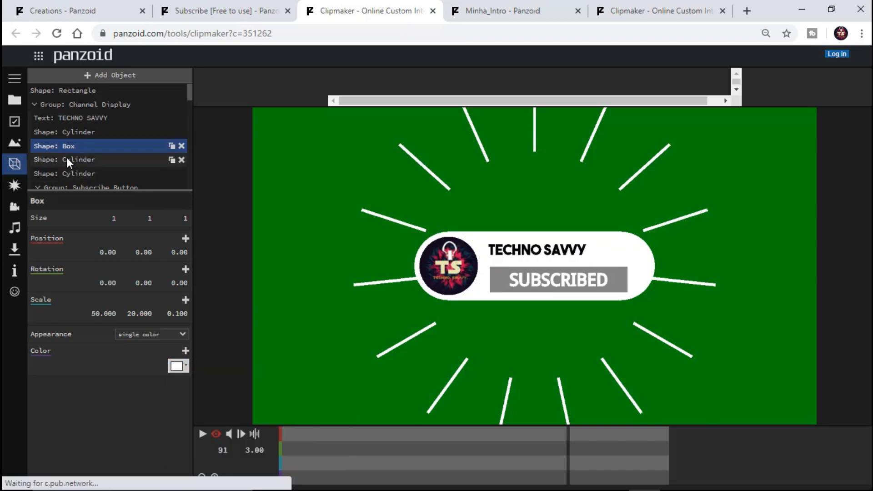
{"action": "left_click", "coordinate": [78, 159]}
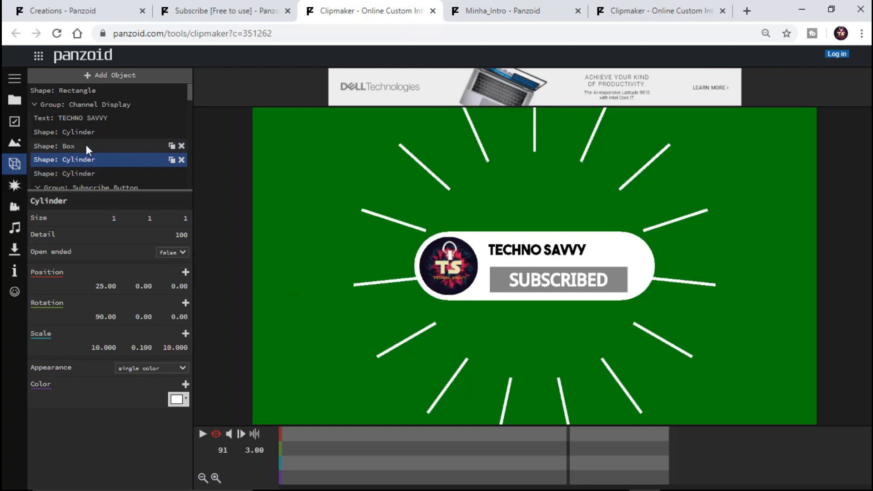
{"action": "left_click", "coordinate": [179, 399]}
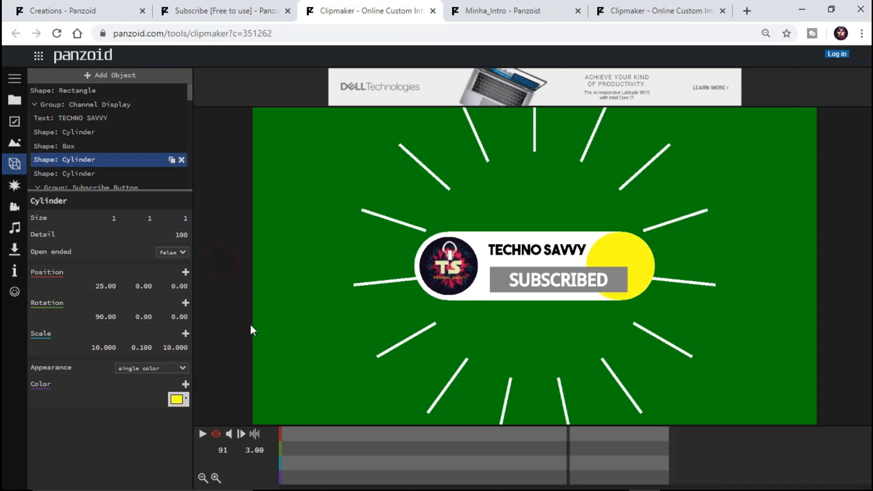
{"action": "mouse_move", "coordinate": [254, 337]}
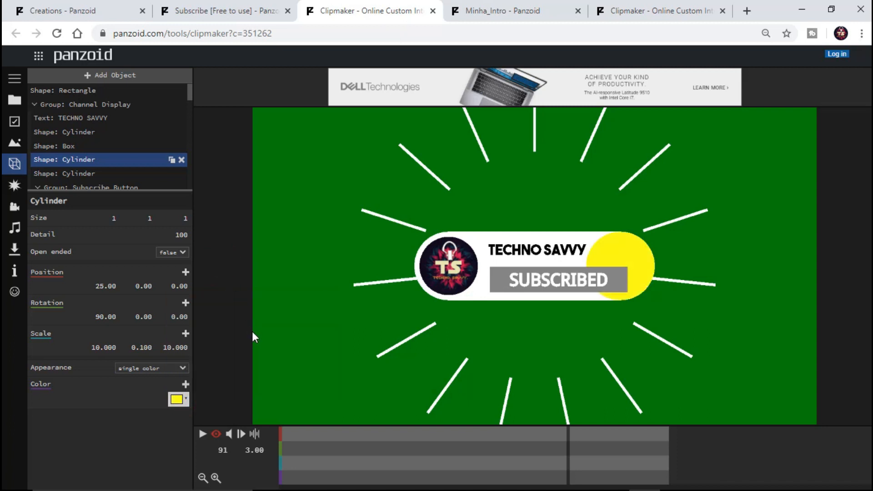
{"action": "left_click", "coordinate": [178, 399]}
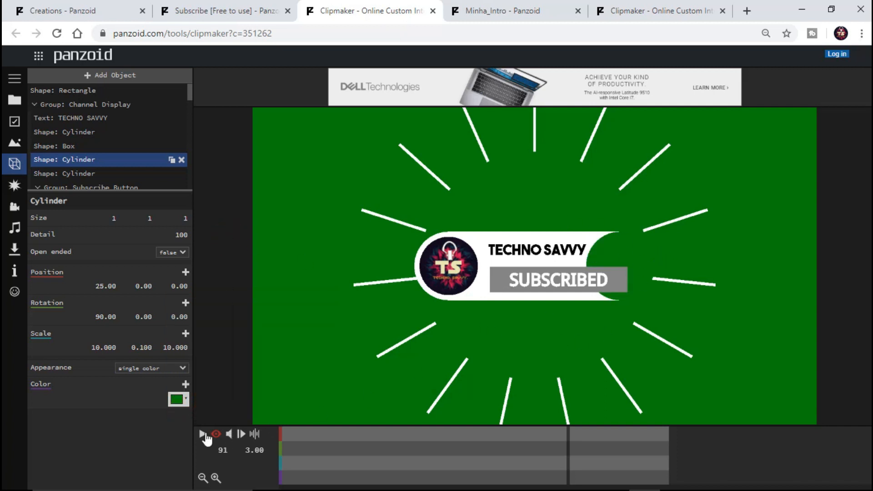
{"action": "left_click", "coordinate": [204, 433]}
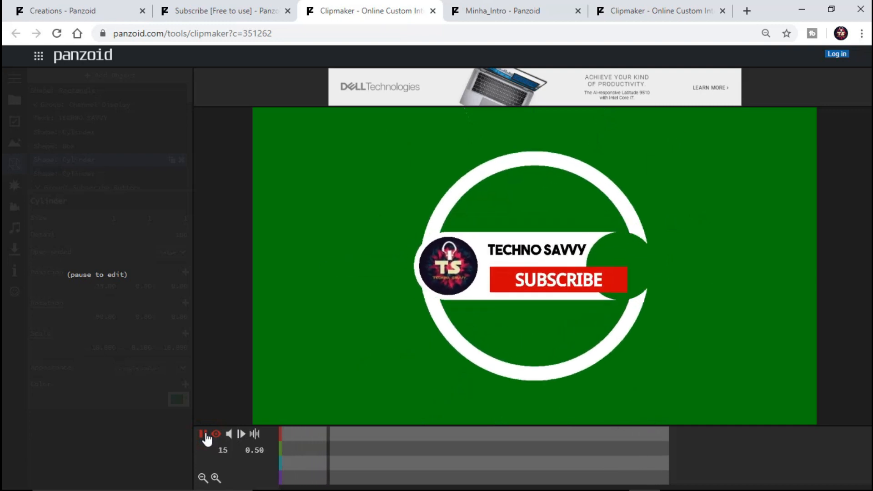
{"action": "left_click", "coordinate": [203, 434]}
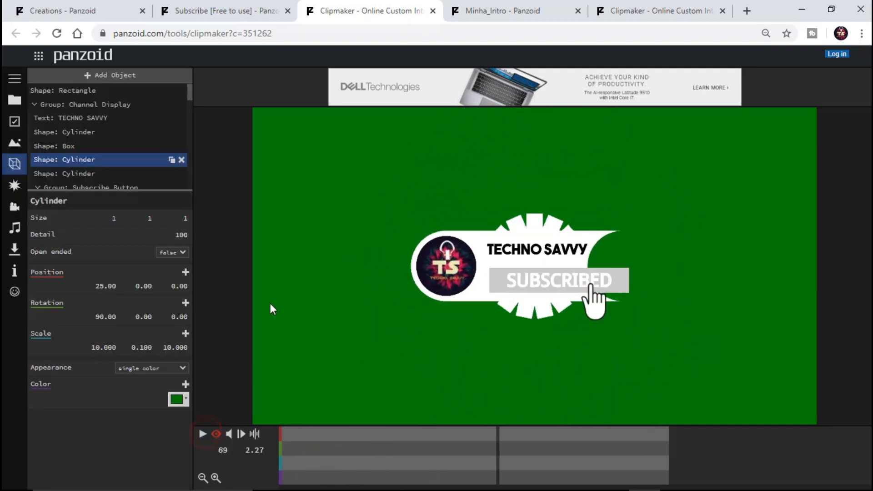
{"action": "left_click", "coordinate": [178, 399]}
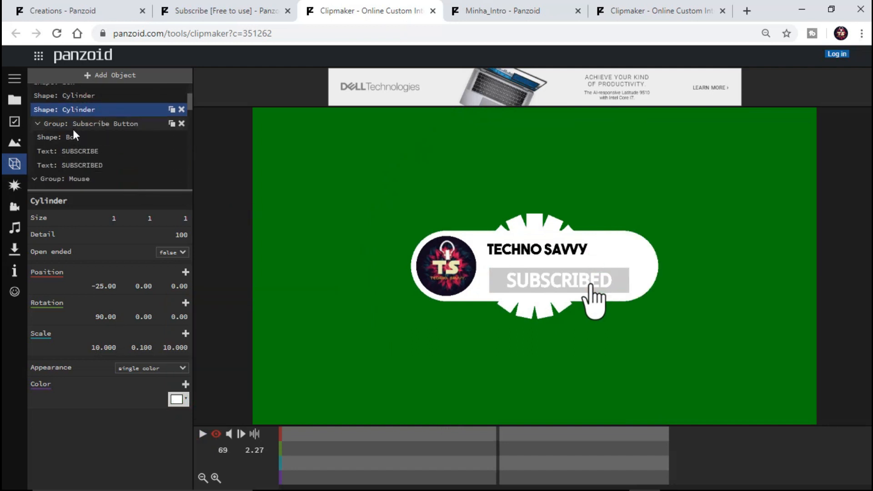
{"action": "left_click", "coordinate": [178, 399]}
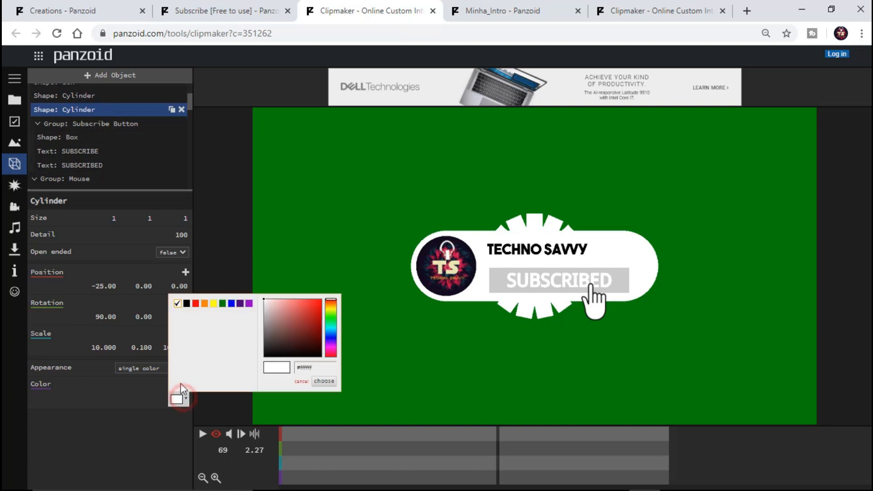
{"action": "left_click", "coordinate": [323, 381]}
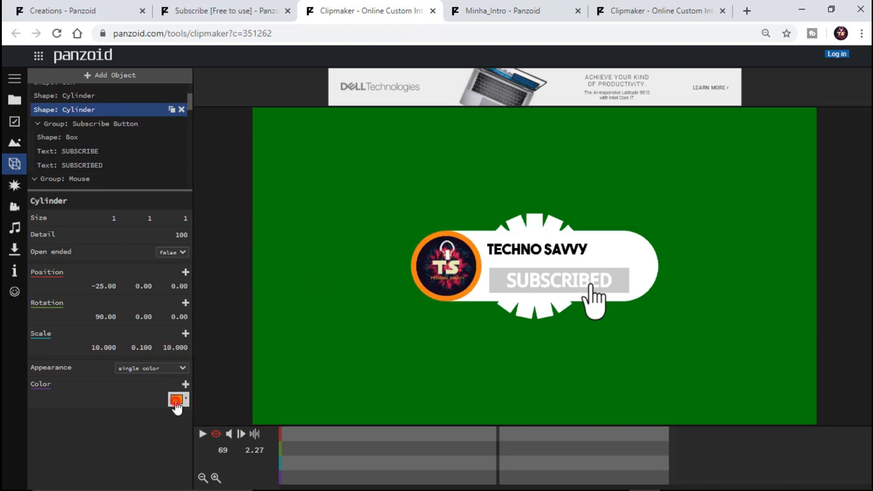
{"action": "left_click", "coordinate": [176, 399]}
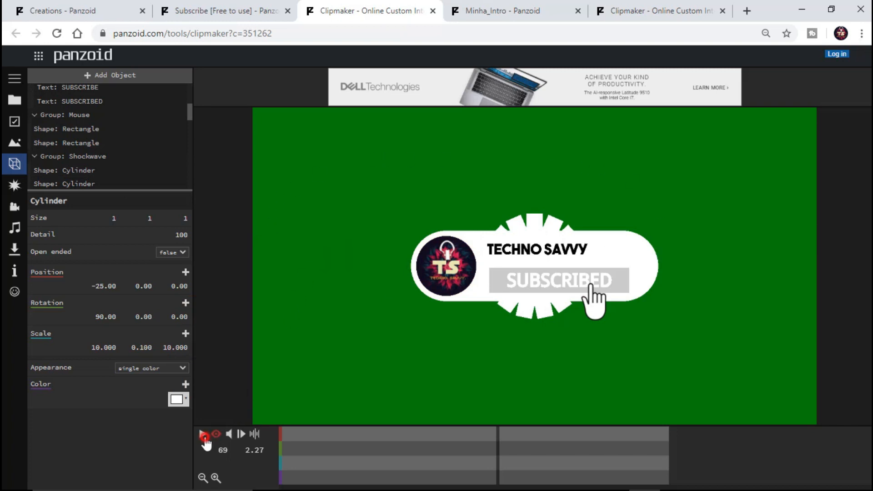
{"action": "left_click", "coordinate": [204, 434]}
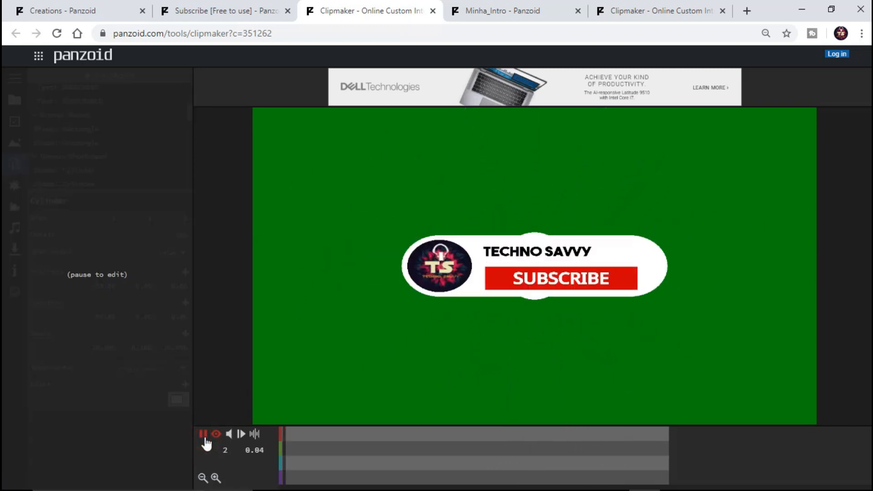
{"action": "left_click", "coordinate": [203, 434]}
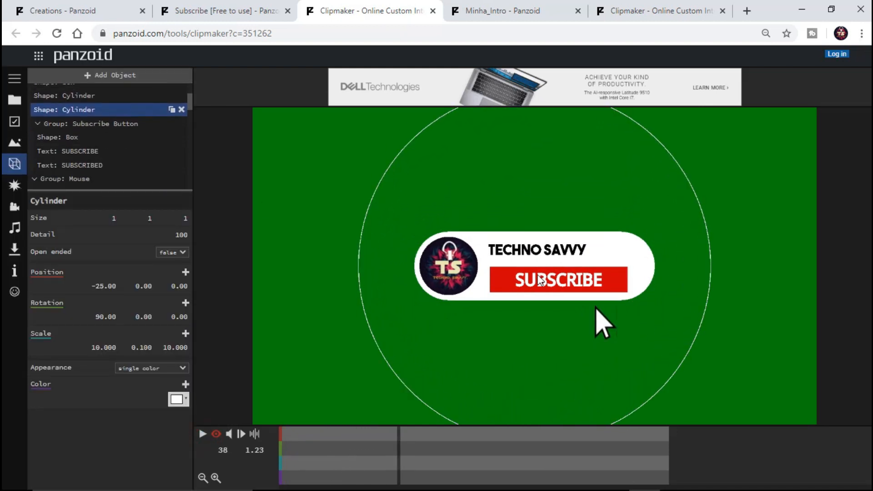
{"action": "left_click", "coordinate": [68, 151]}
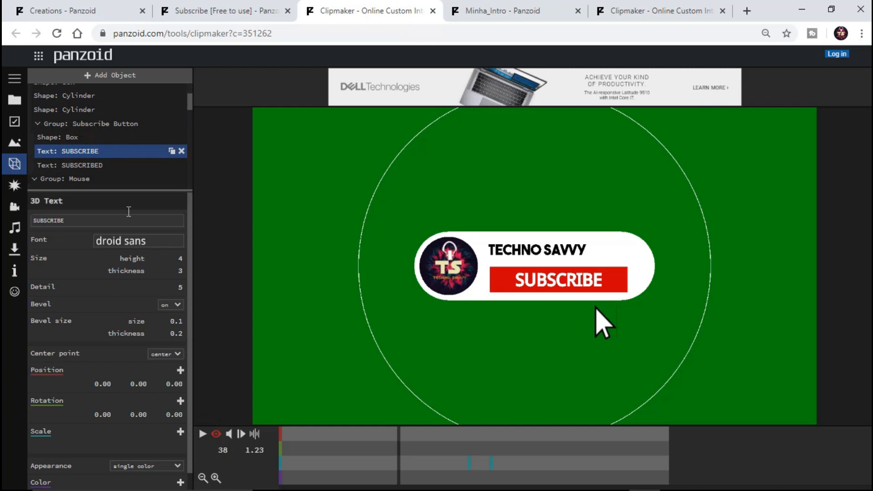
Retype the 3D Text labels as FOLLOW and FOLLOWED, then play the preview.
{"action": "left_click", "coordinate": [107, 220]}
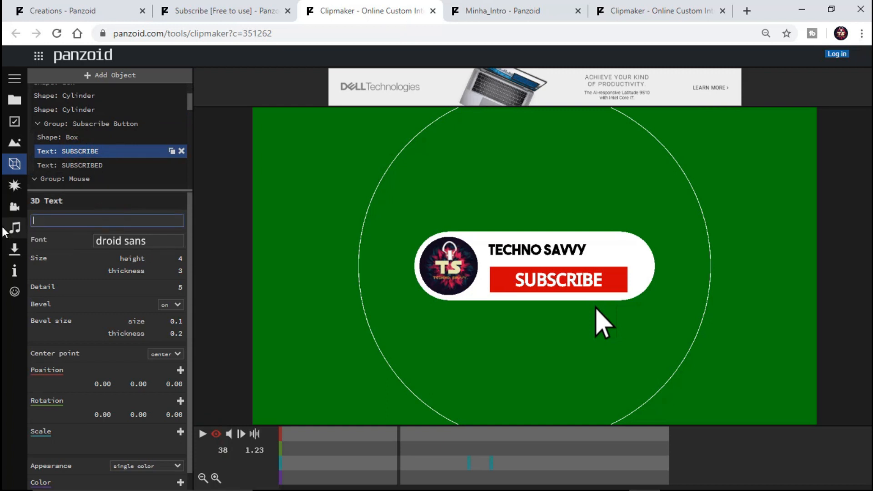
{"action": "type", "text": "FOLLOW"}
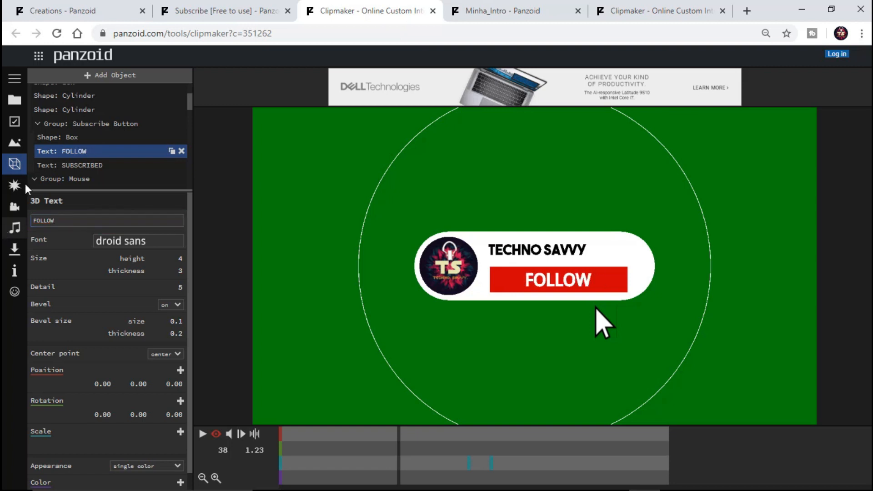
{"action": "left_click", "coordinate": [81, 165]}
{"action": "type", "text": "f"}
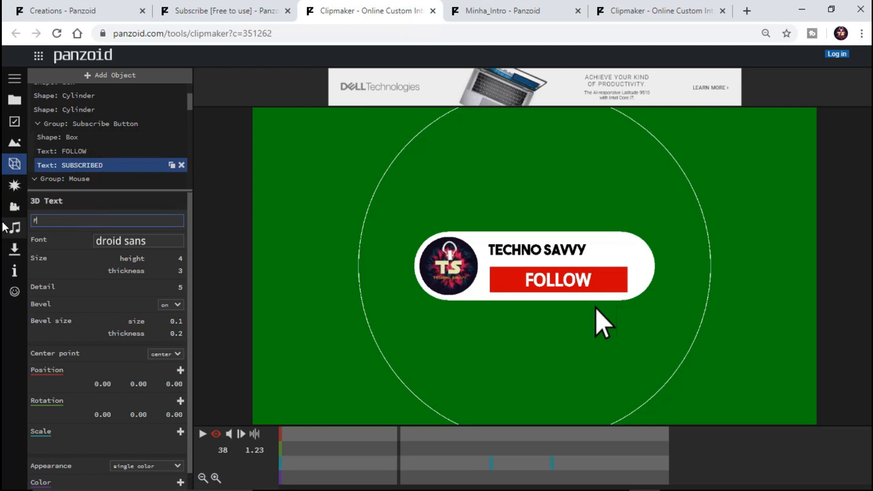
{"action": "type", "text": "OLLOWED"}
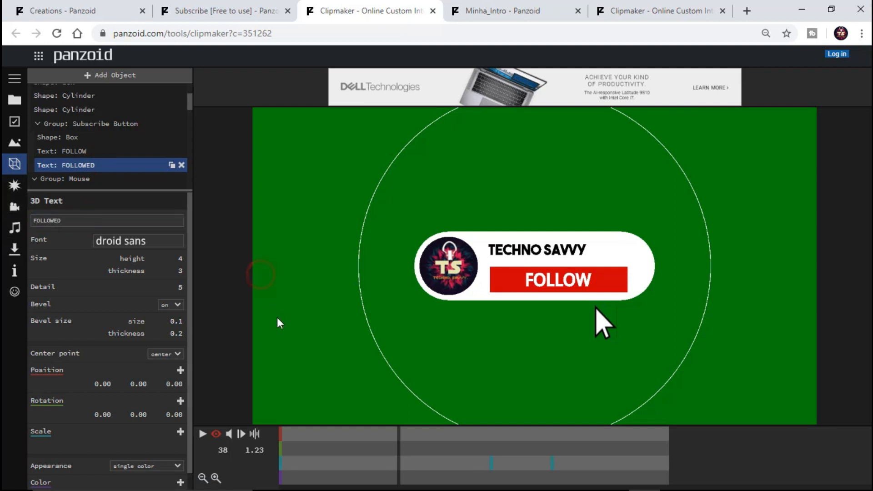
{"action": "left_click", "coordinate": [202, 434]}
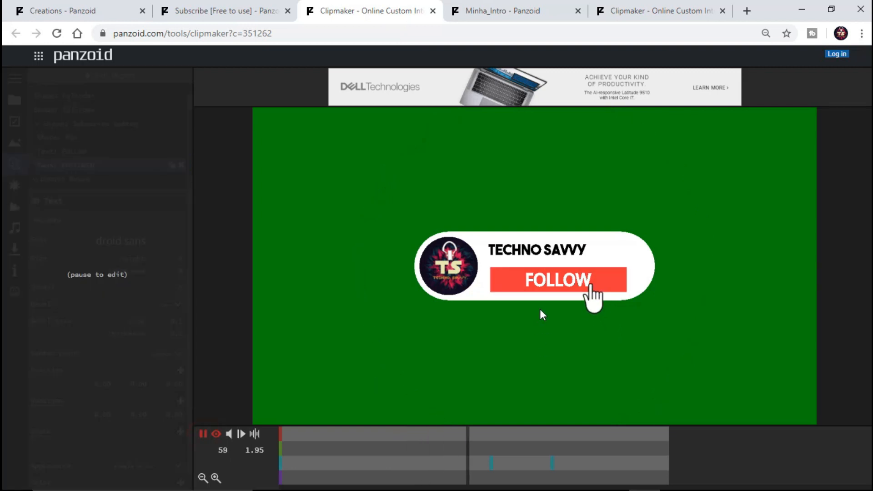